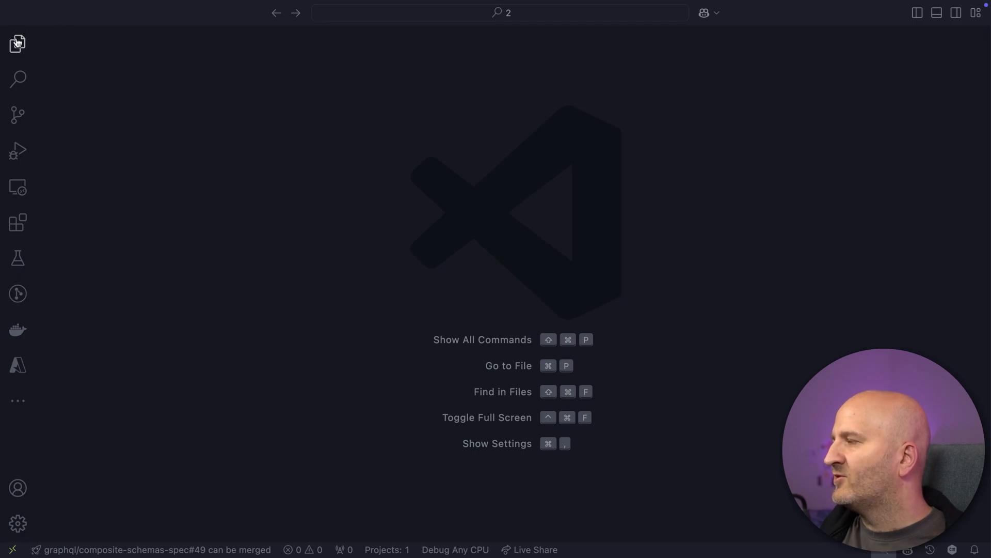
Expand the Catalog.API project in Explorer and open Query.cs and Program.cs.
click(16, 43)
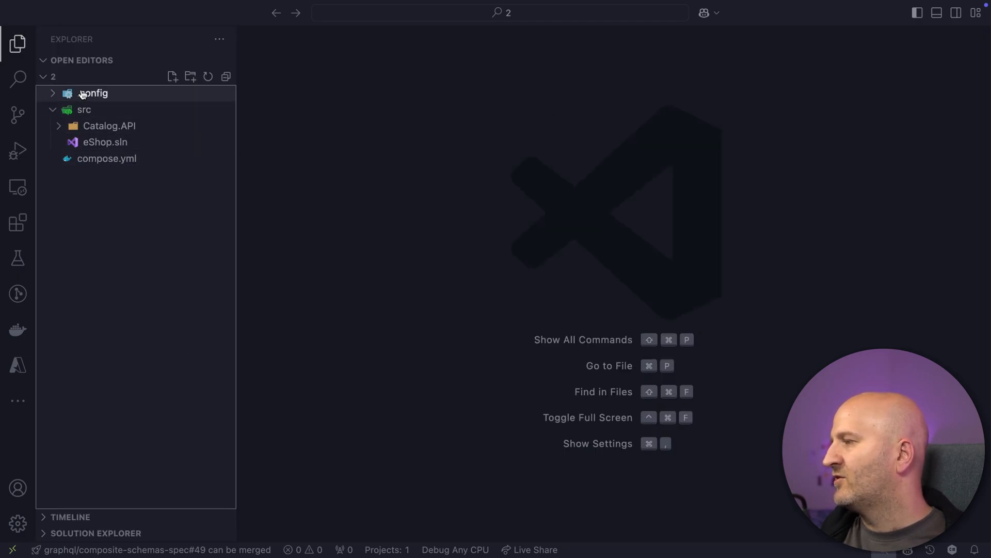
click(109, 126)
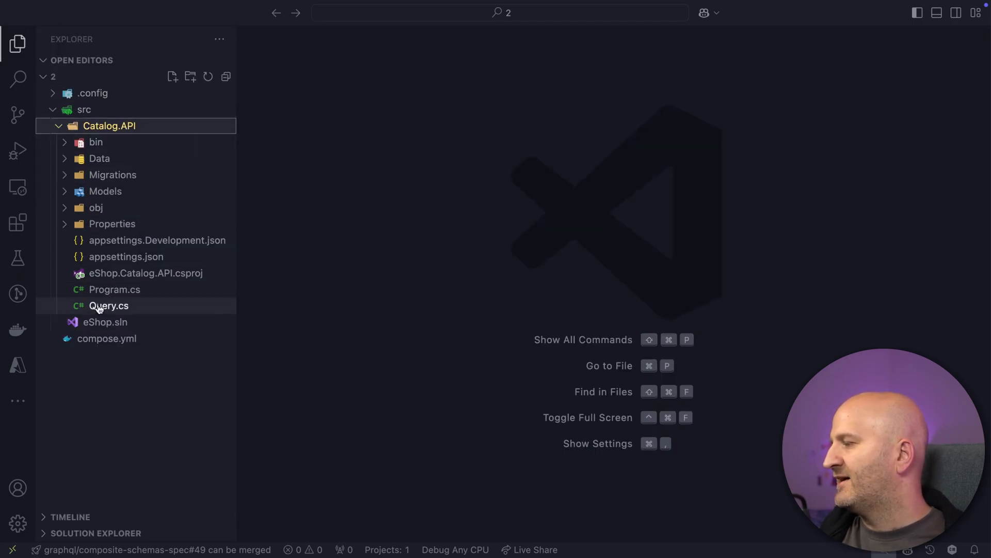
double_click(109, 306)
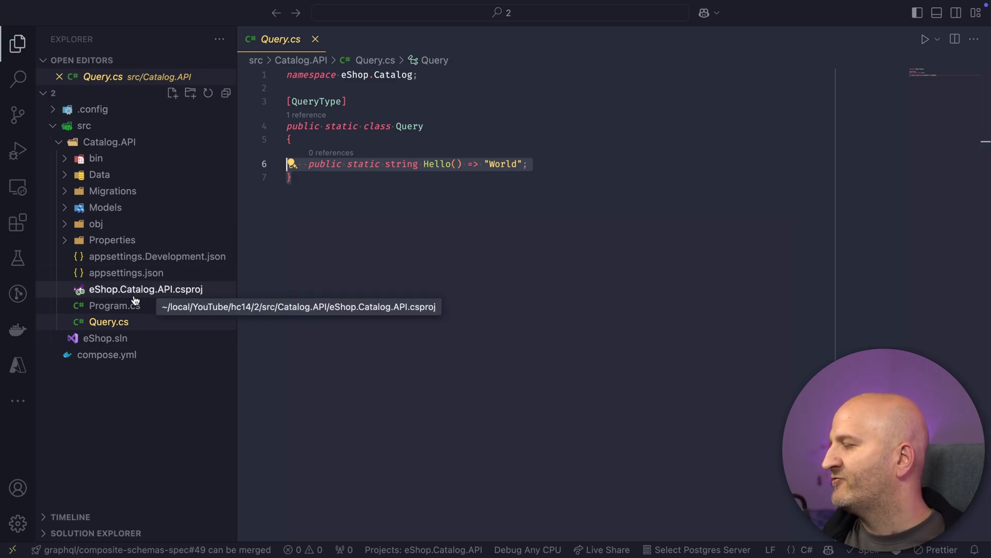
click(109, 305)
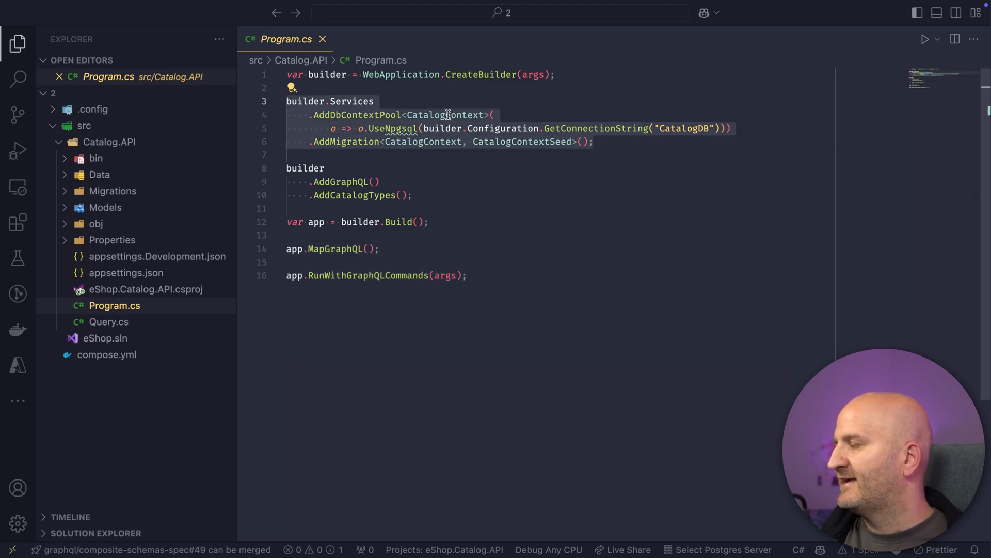
mouse_move(453, 128)
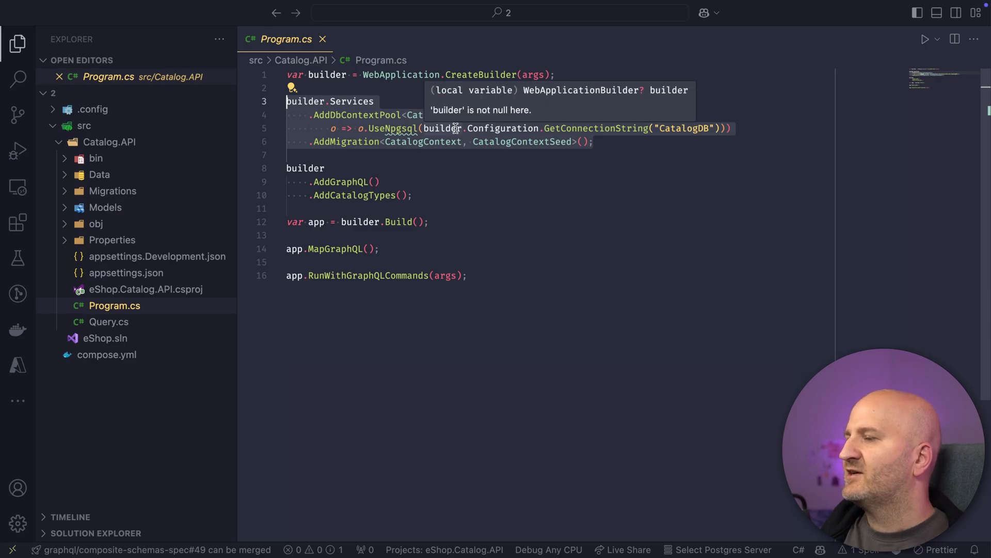
mouse_move(102, 176)
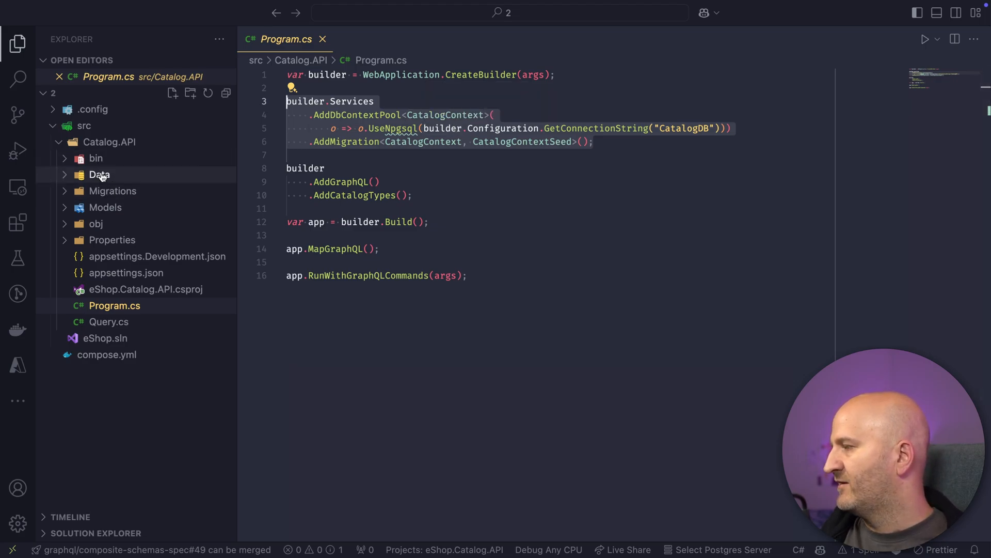
Review CatalogContext.cs in Data and the Models folder, then return to Program.cs.
click(98, 175)
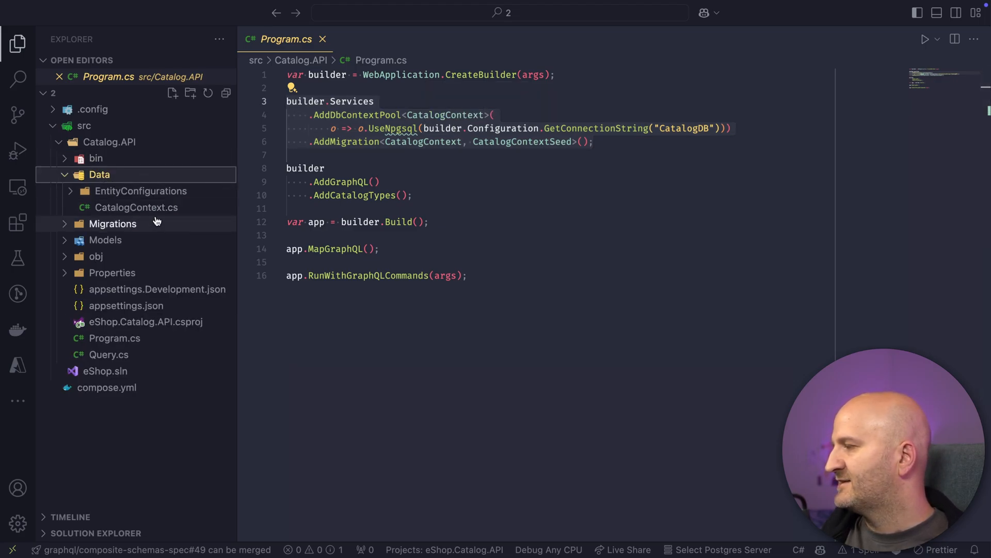
click(136, 207)
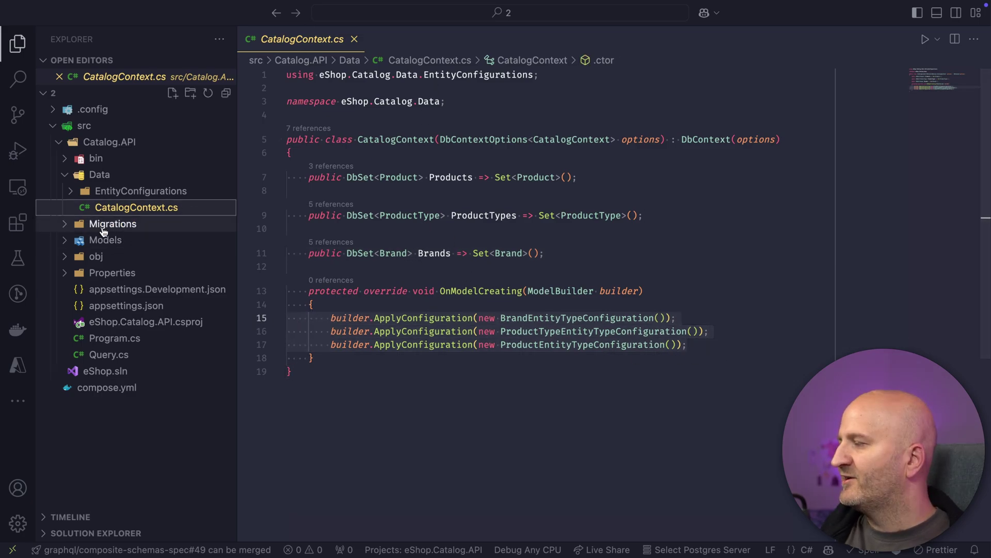
click(105, 239)
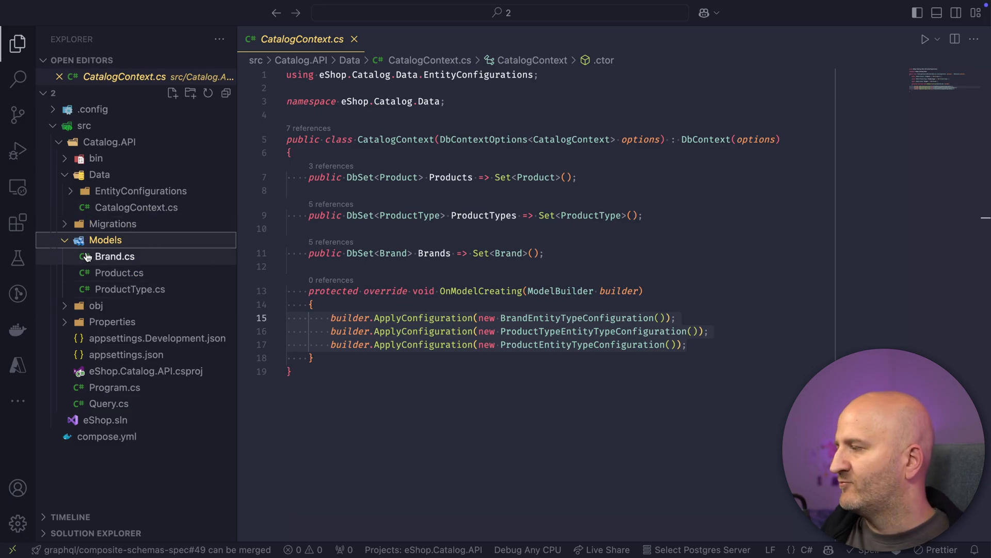
mouse_move(130, 289)
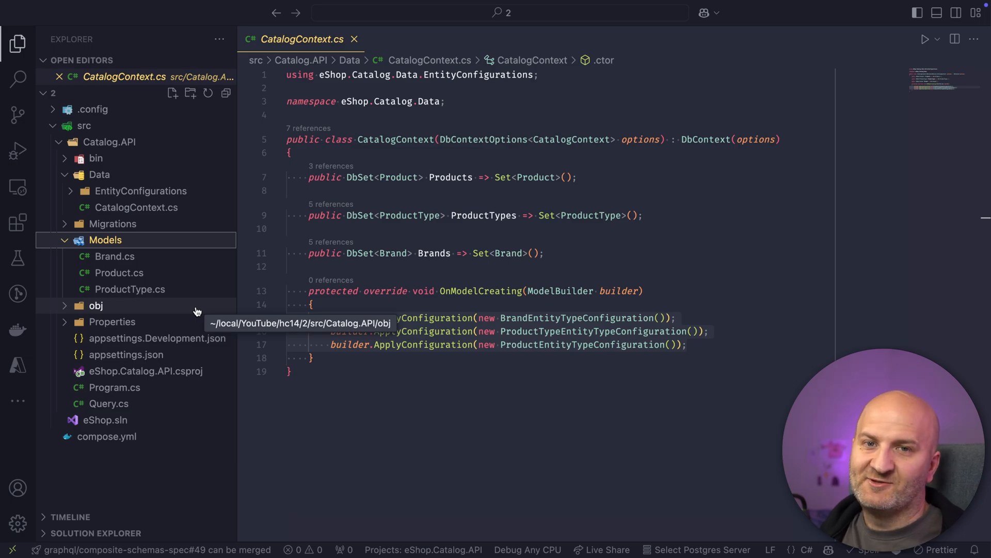
click(114, 388)
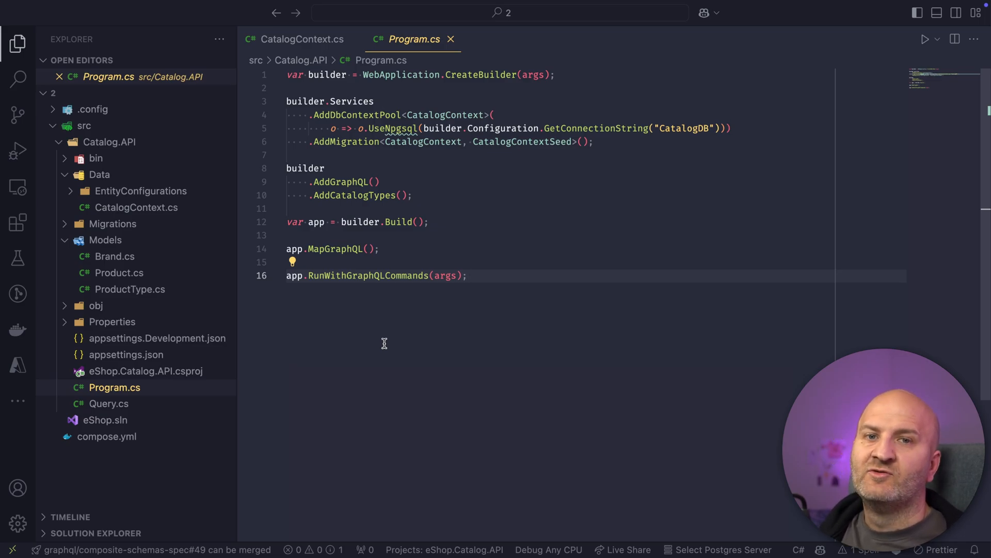
In Query.cs, write an IQueryable<Brand> GetBrands resolver injecting CatalogContext and returning context.Brands.
click(109, 404)
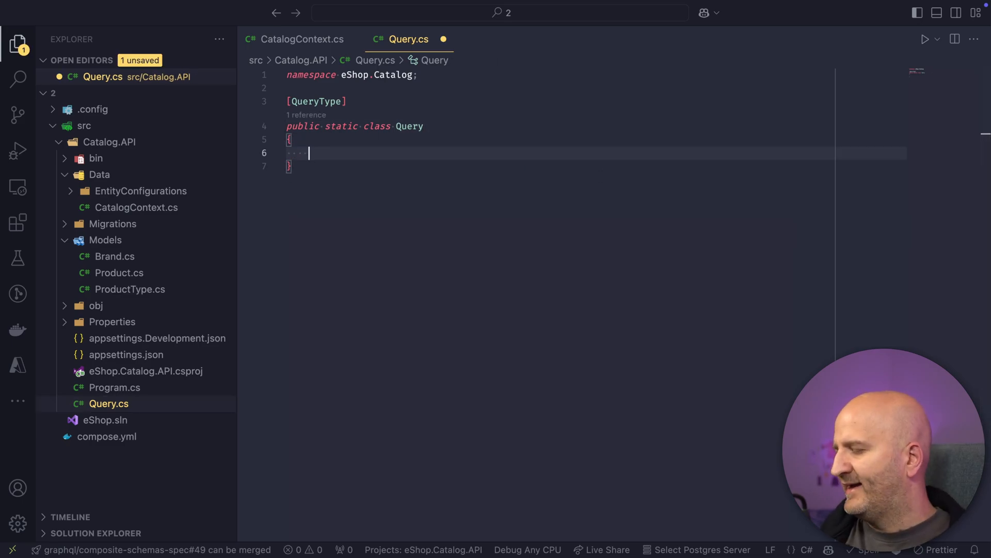
text(public)
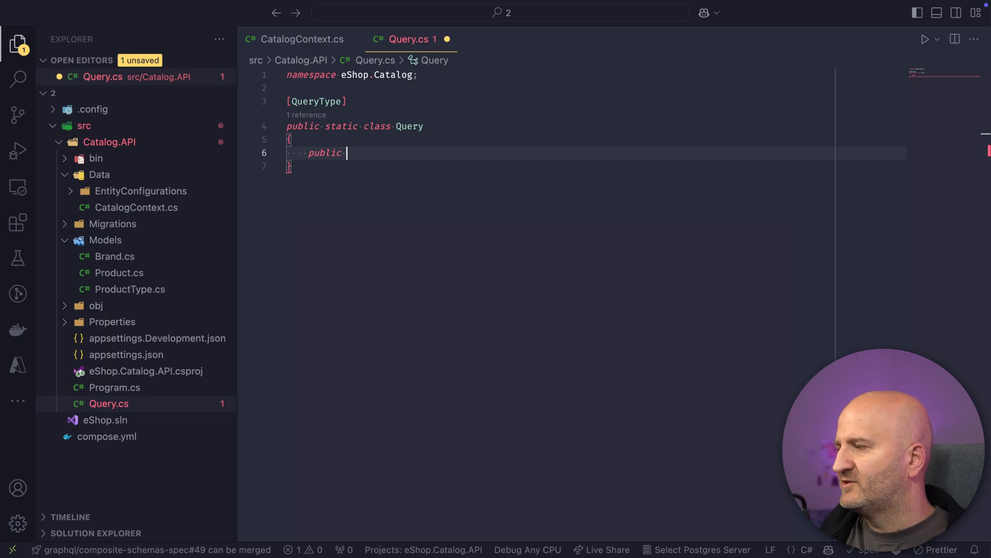
text(IQueryable)
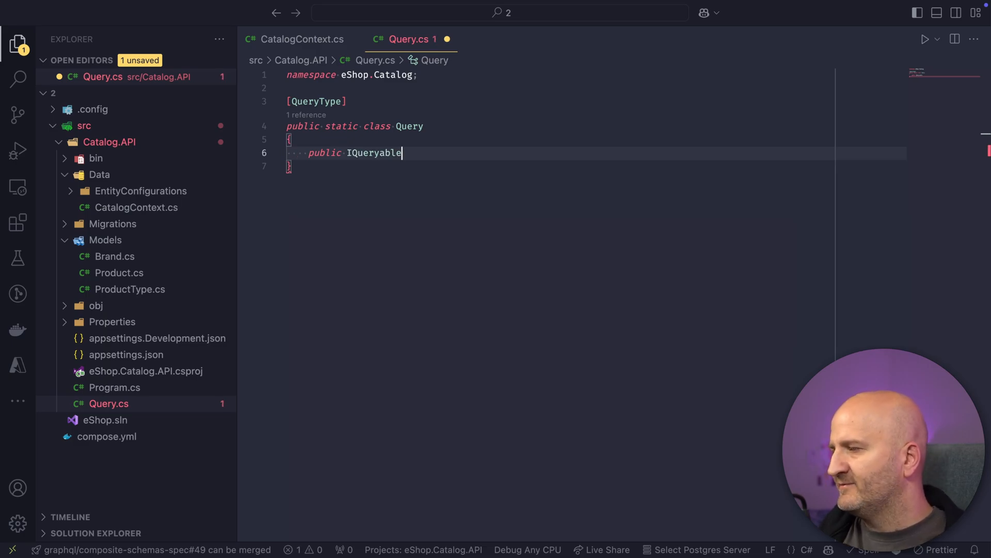
text(<Brand> Get)
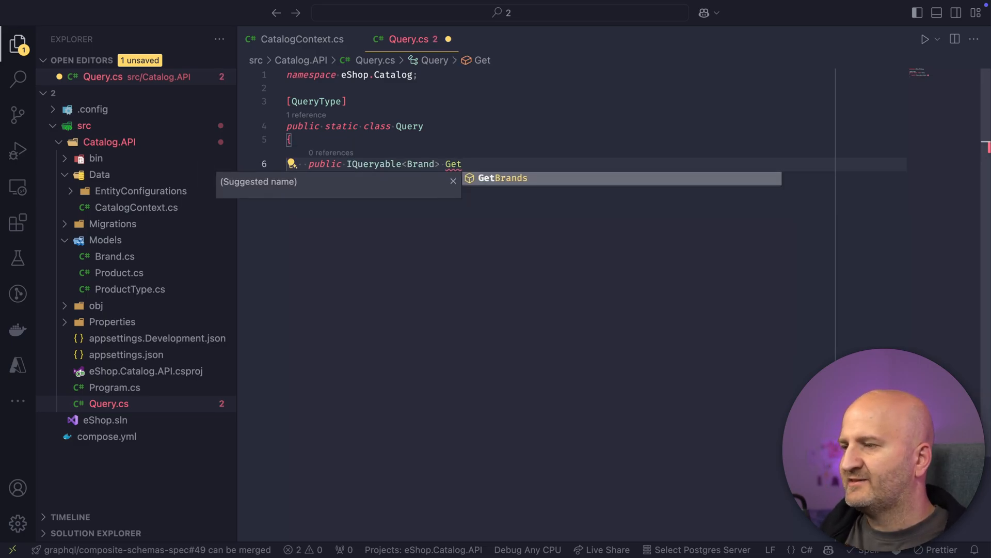
click(501, 178)
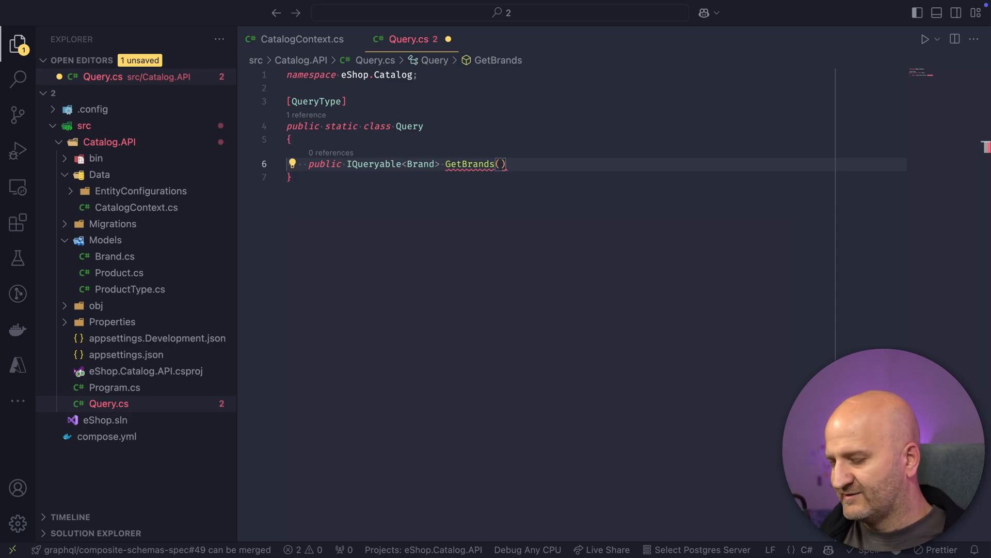
text([Servi)
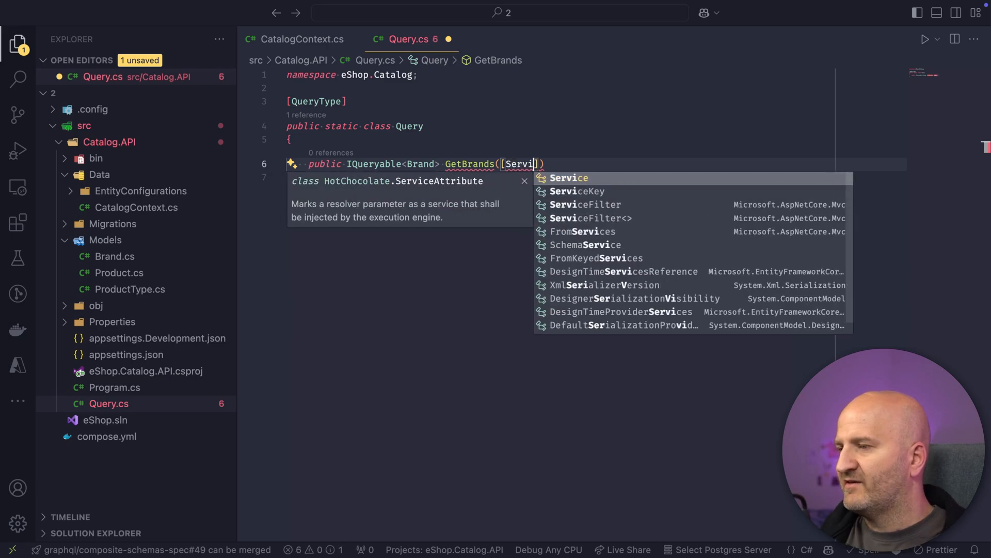
key(Tab)
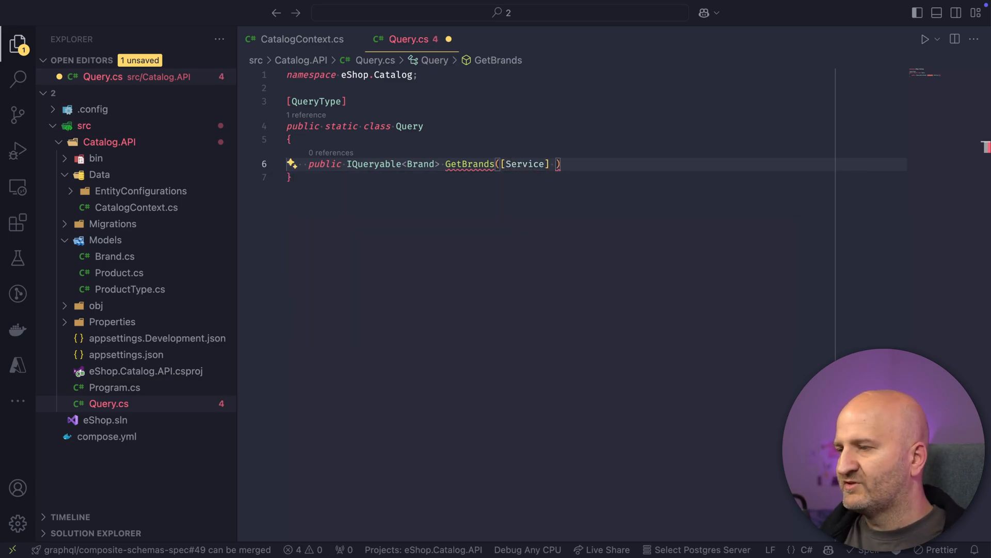
text(CatalogContext context)
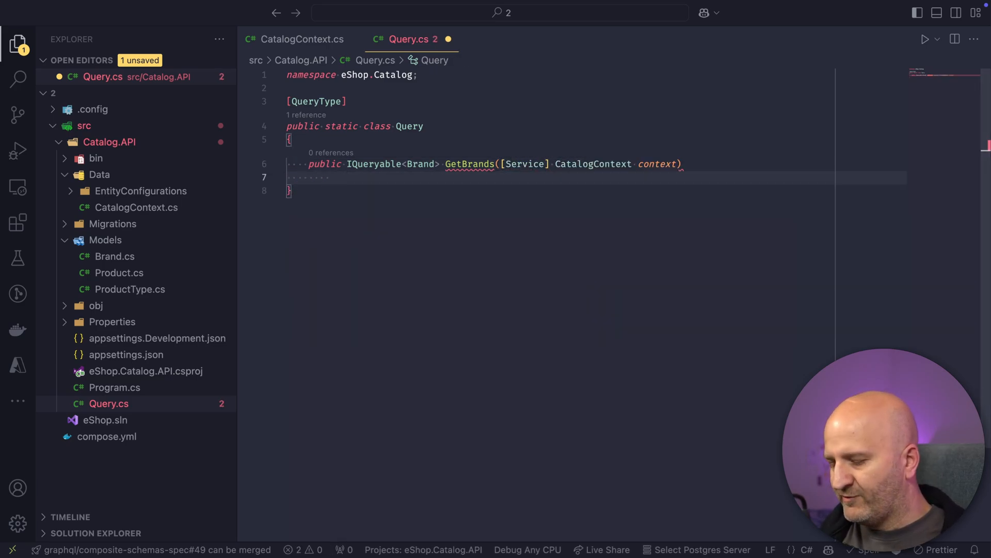
text(=> context)
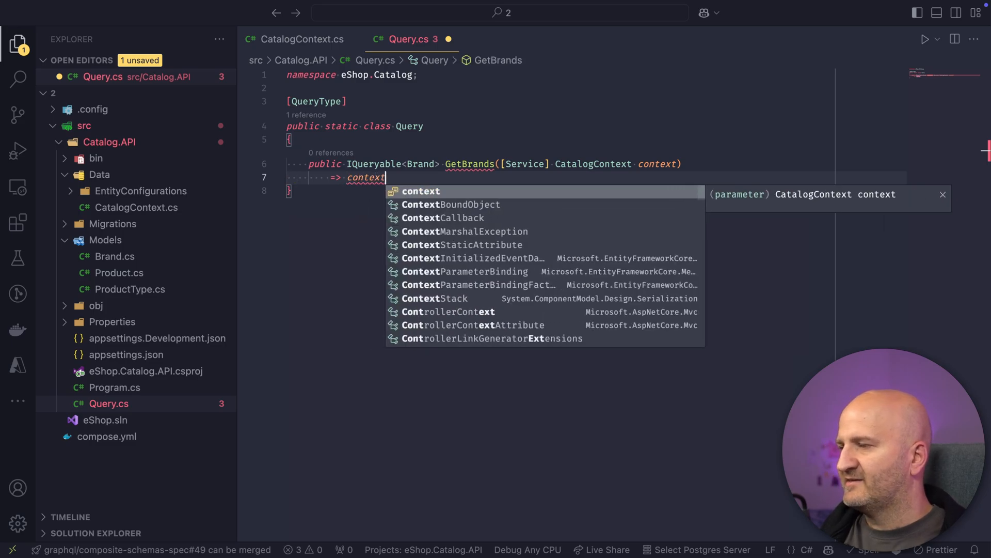
text(.)
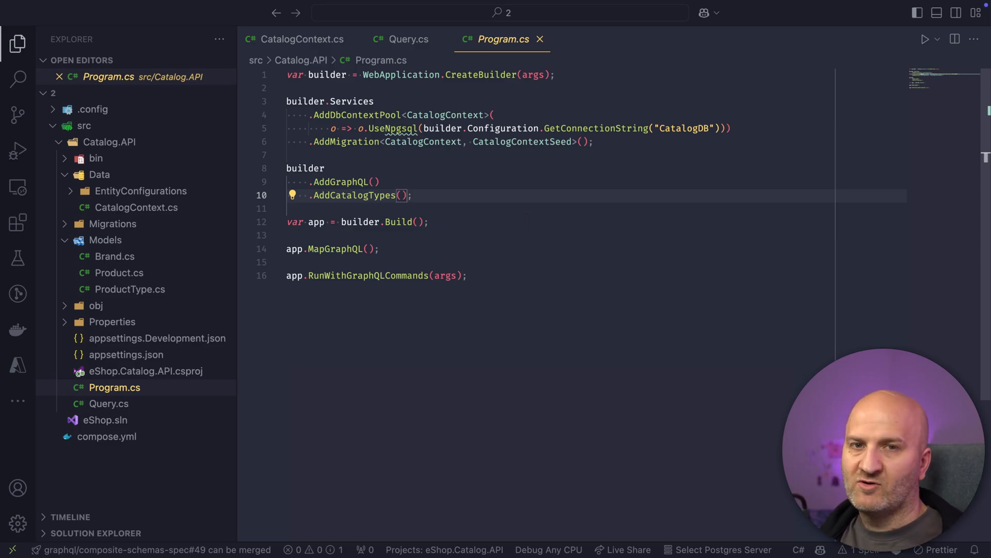
Run the API from the terminal with 'dotnet run --project src/Catalog.API'.
click(408, 40)
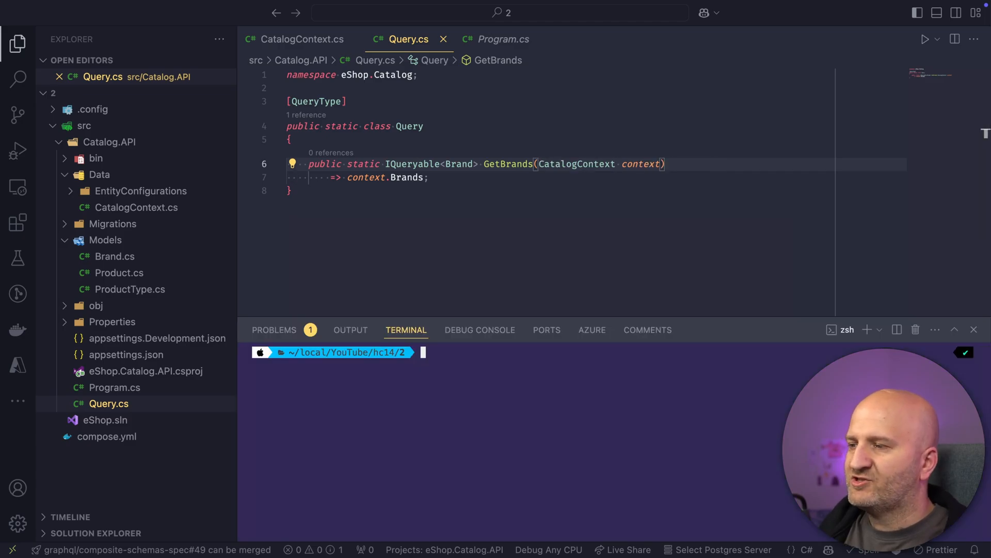
text(dotnet run --project src/Catalog.API)
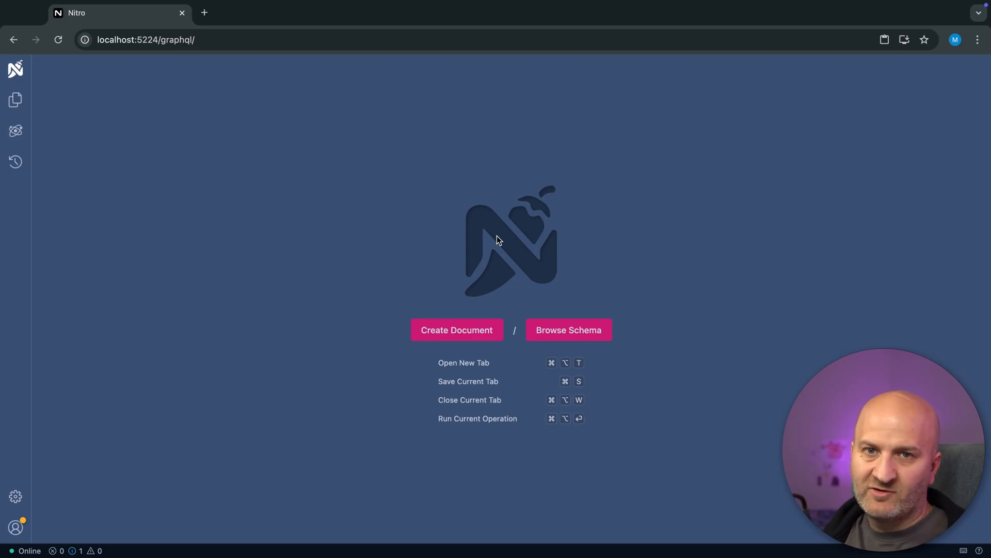
mouse_move(456, 336)
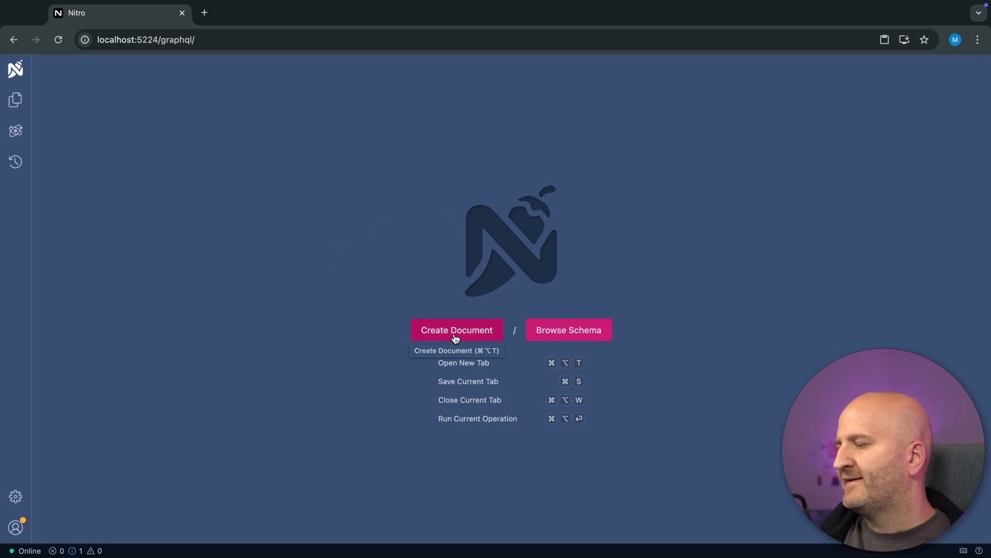
click(457, 330)
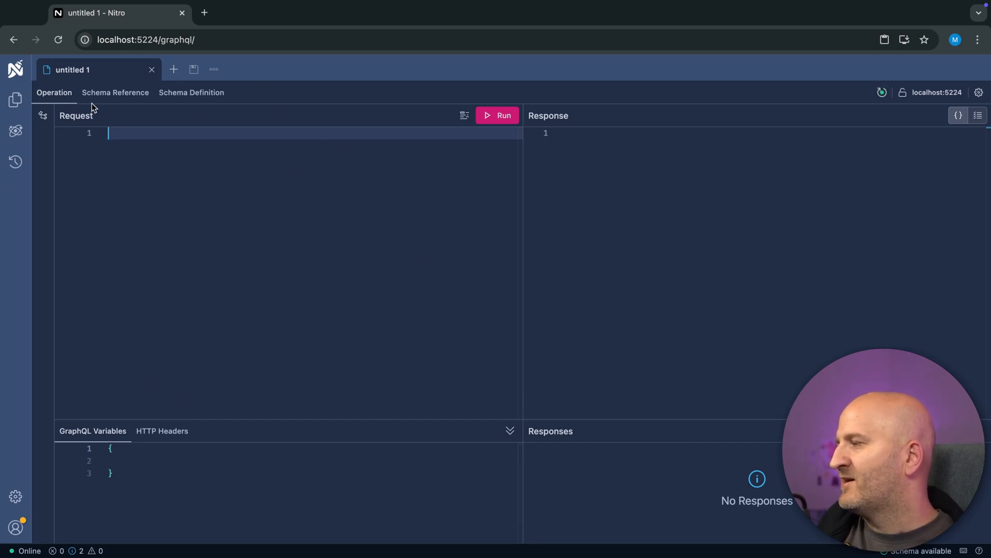
click(115, 92)
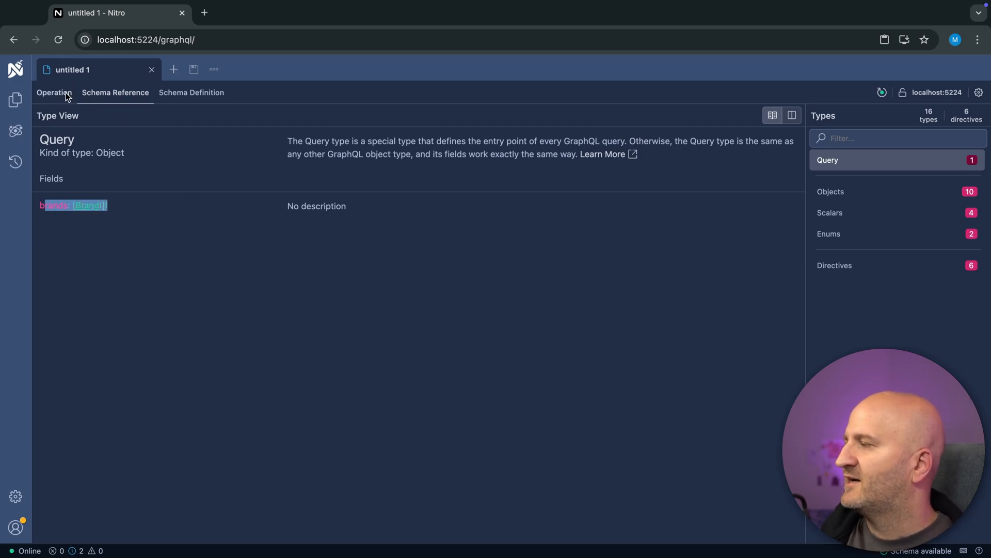
click(54, 92)
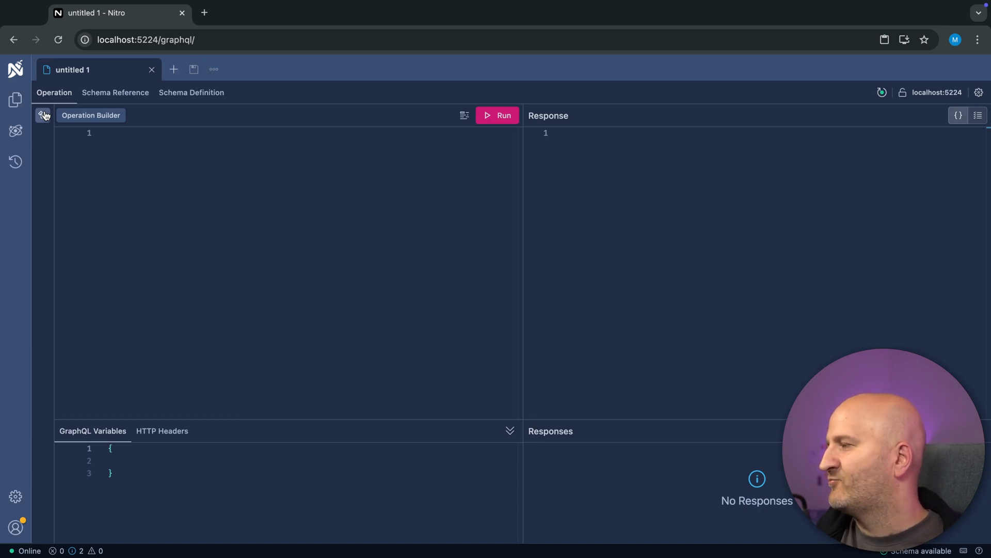
Build a new GetBrands query selecting brands > name in Operation Builder and run it.
click(45, 115)
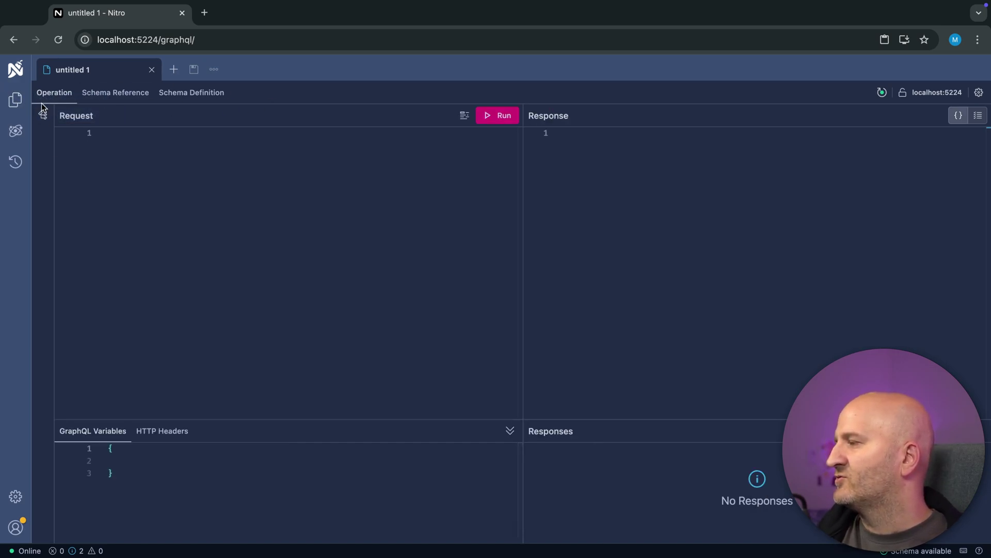
click(42, 115)
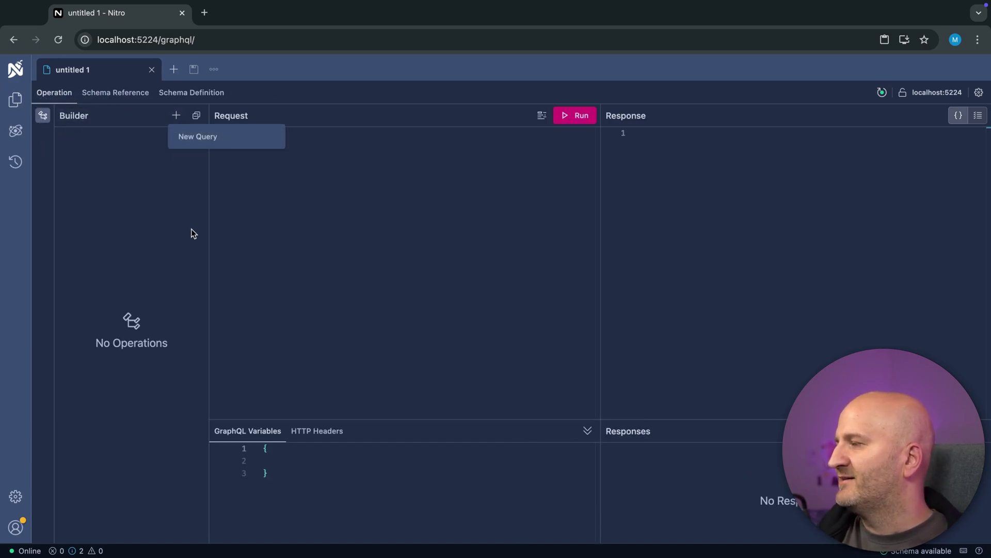
click(197, 136)
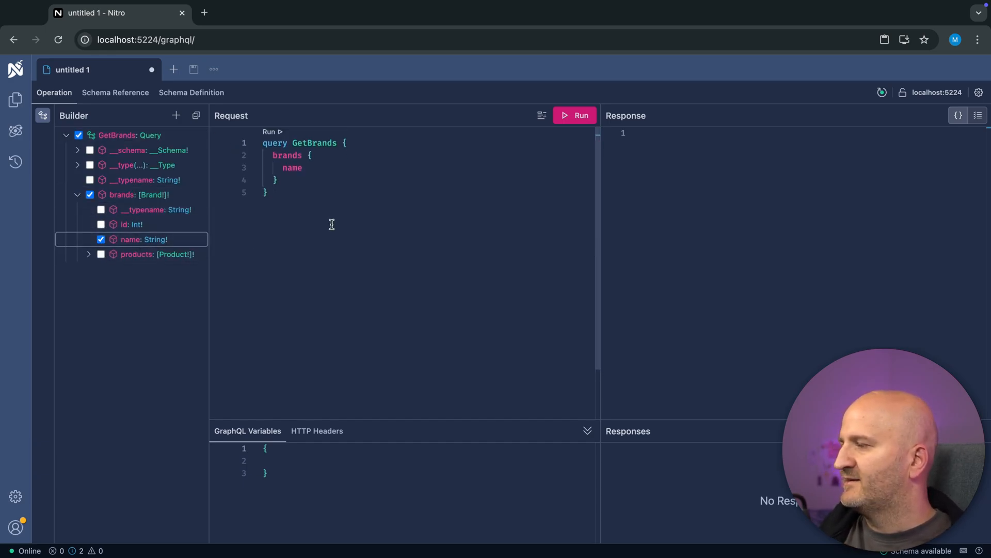
click(574, 115)
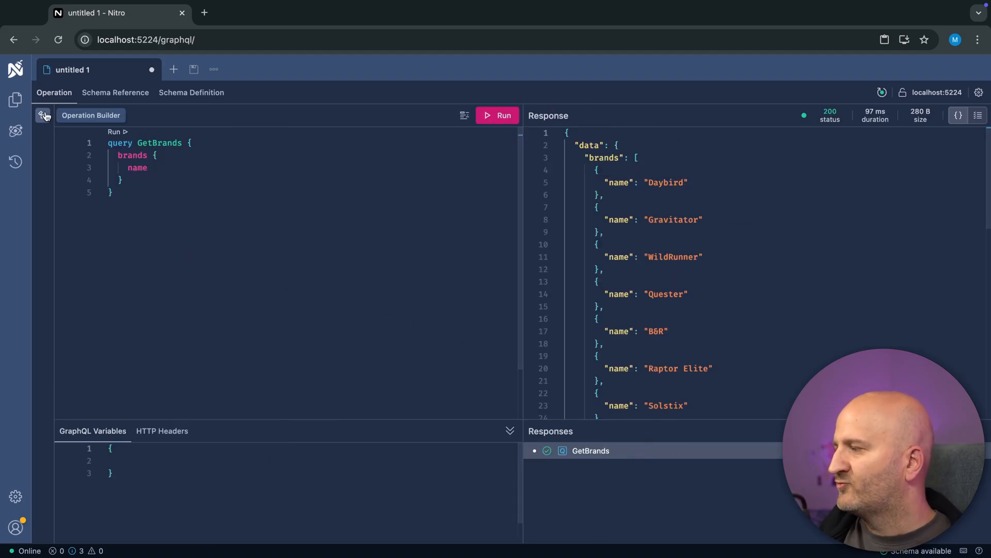
Query brands under aliases a, b and c, run it, and inspect the results.
click(43, 115)
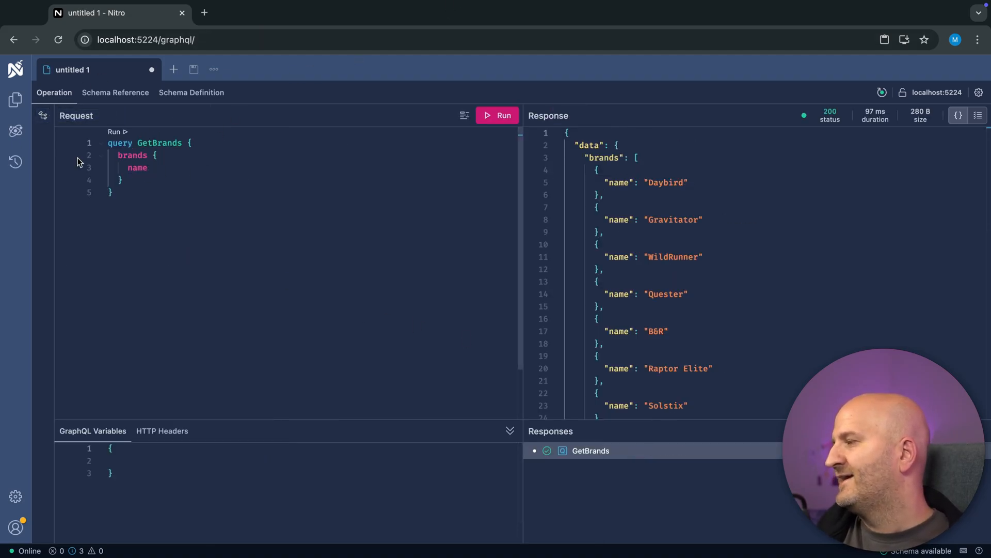
text(a:)
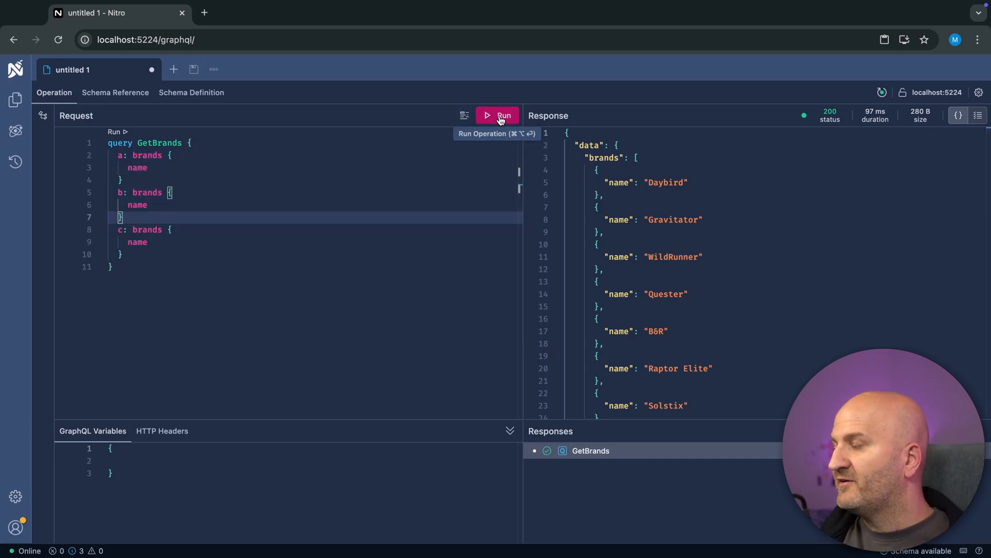
click(499, 115)
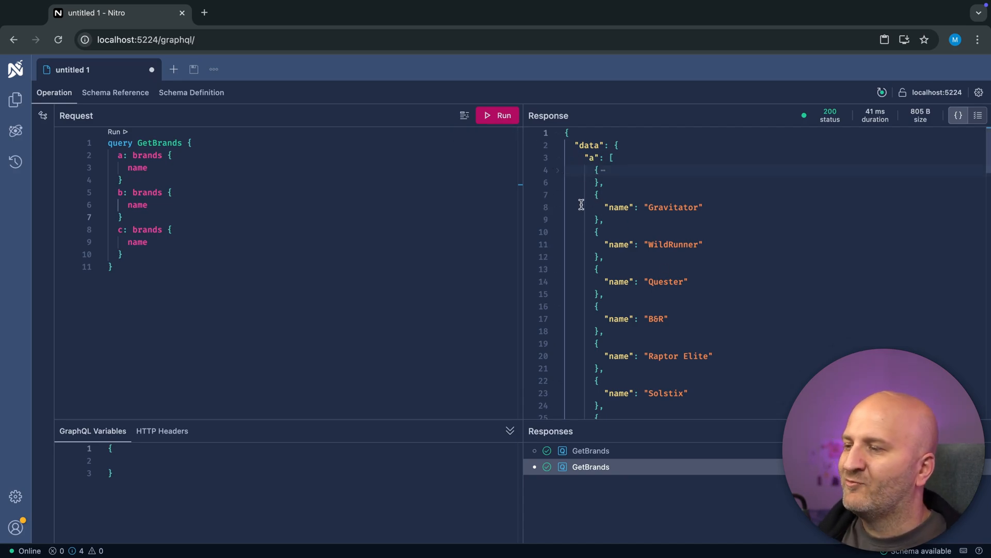
click(559, 158)
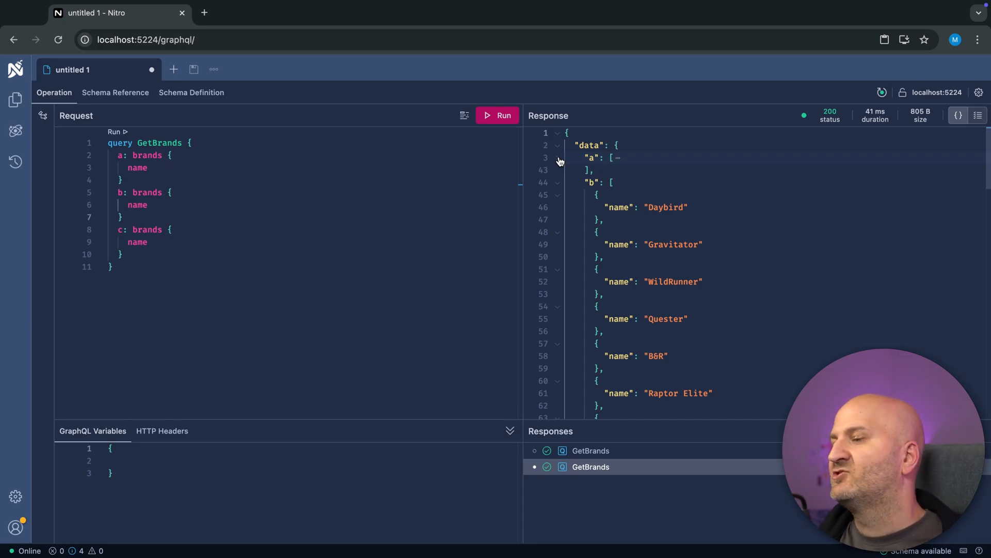
scroll(down, 3)
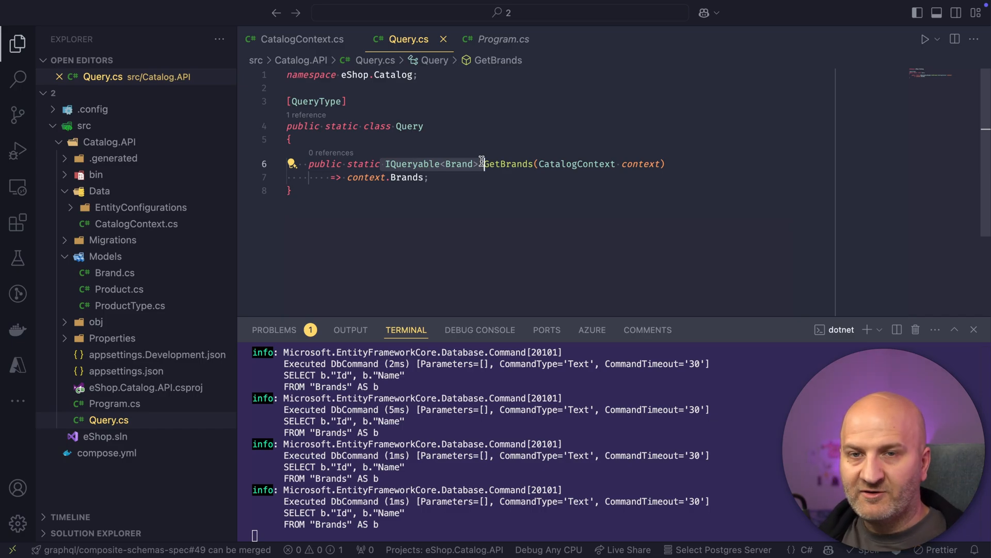
mouse_move(511, 160)
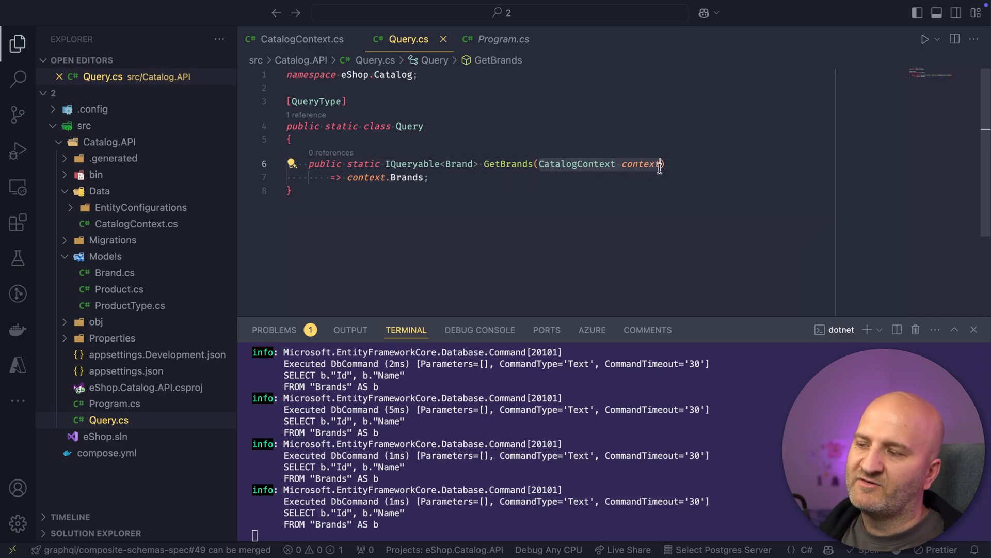
mouse_move(661, 166)
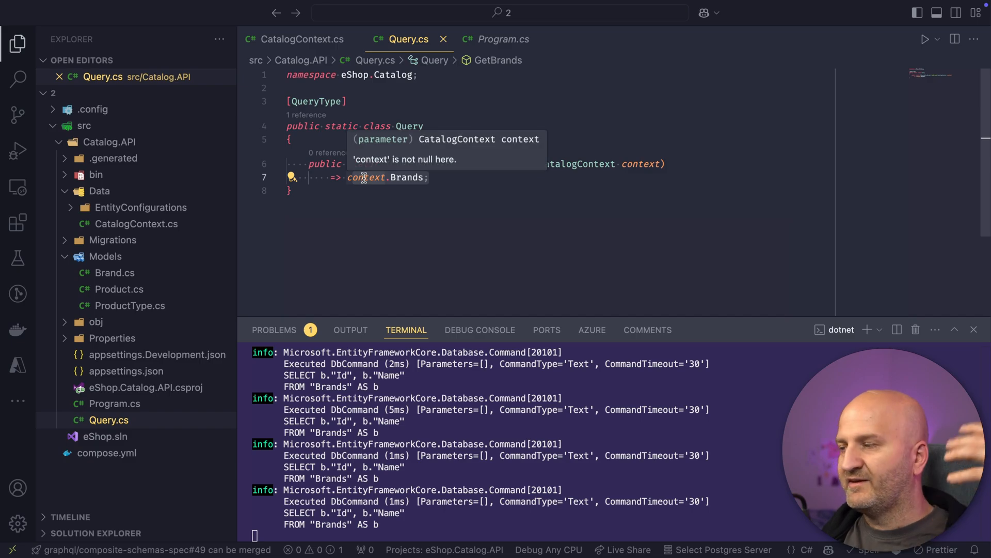
mouse_move(577, 186)
text(.ModifyOptions(o => o.)
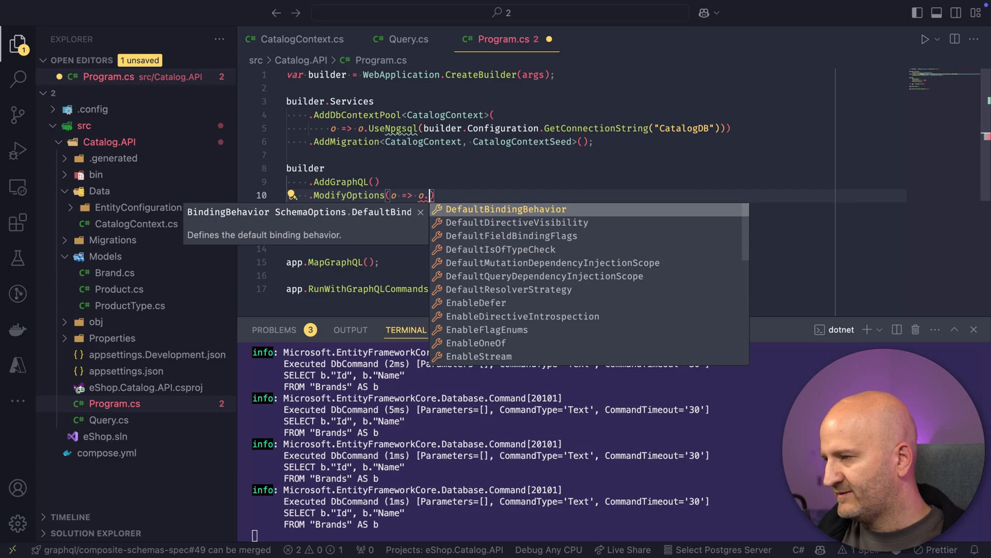
Begin setting DefaultQueryDependencyInjectionScope in ModifyOptions, then start a [Use attribute in Query.cs.
text(Defau)
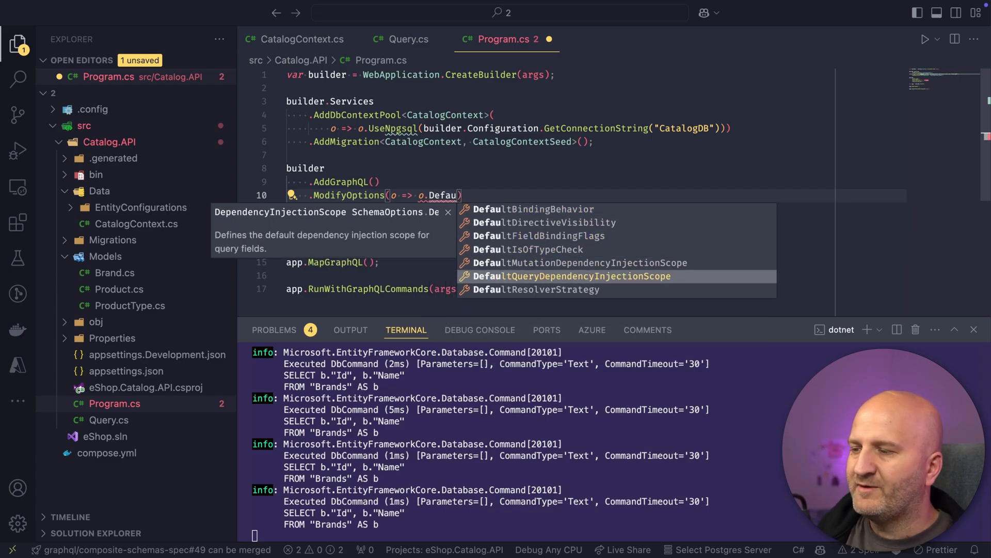
click(571, 276)
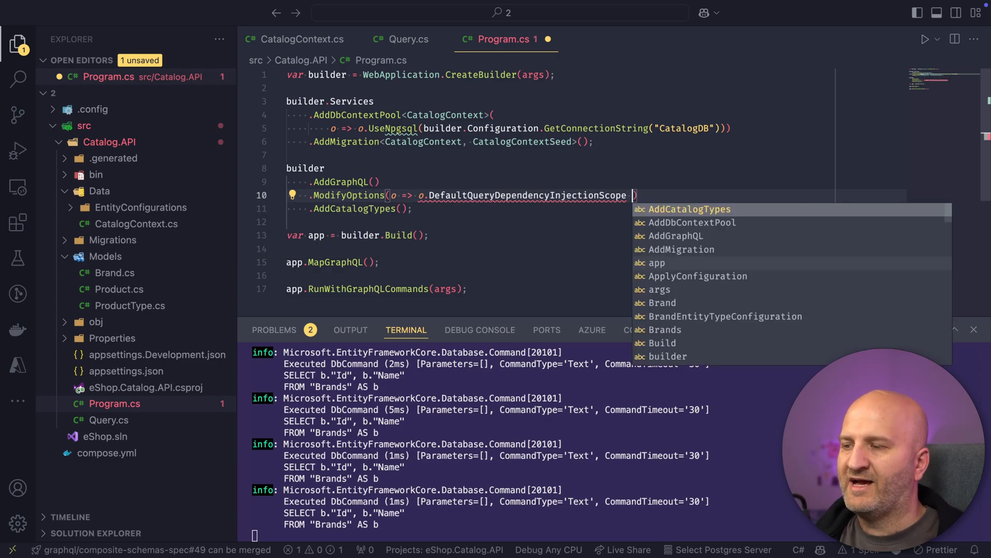
text(=)
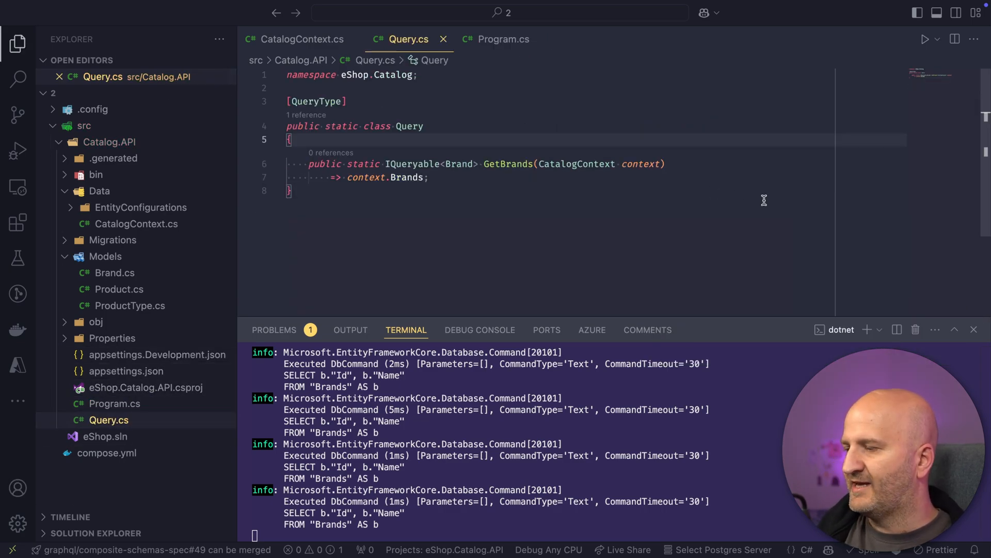
text([Use)
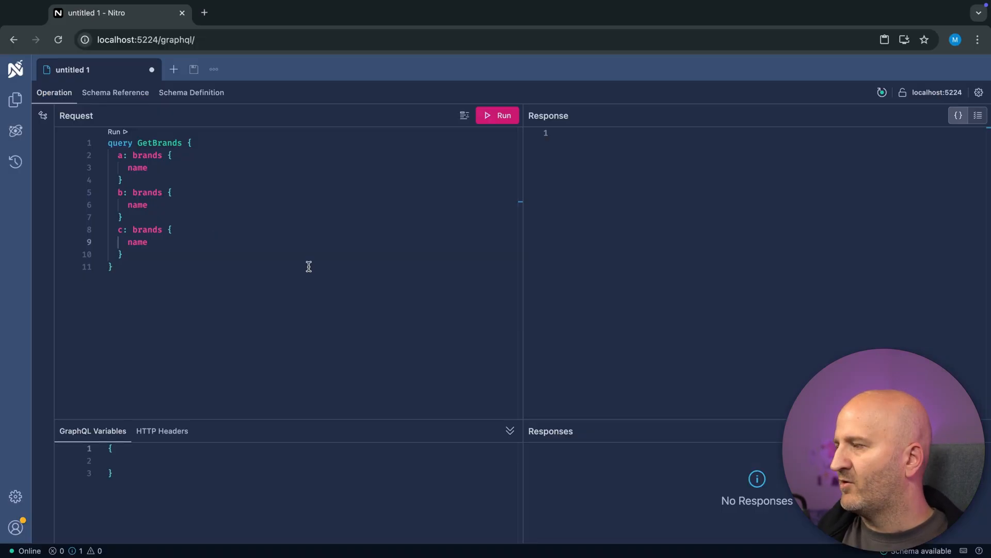
Rerun the GetBrands query with aliases a, b and c in Nitro.
click(497, 115)
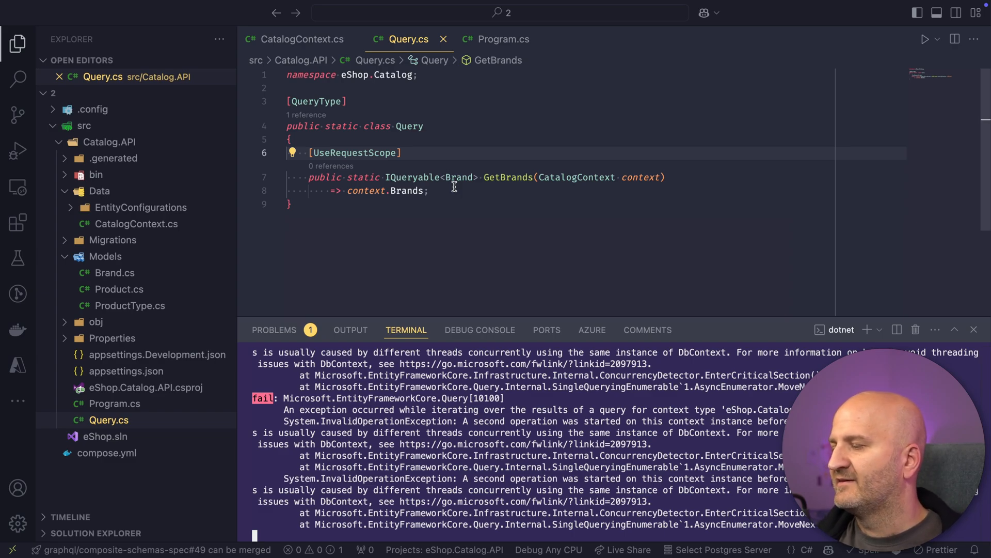
scroll(down, 3)
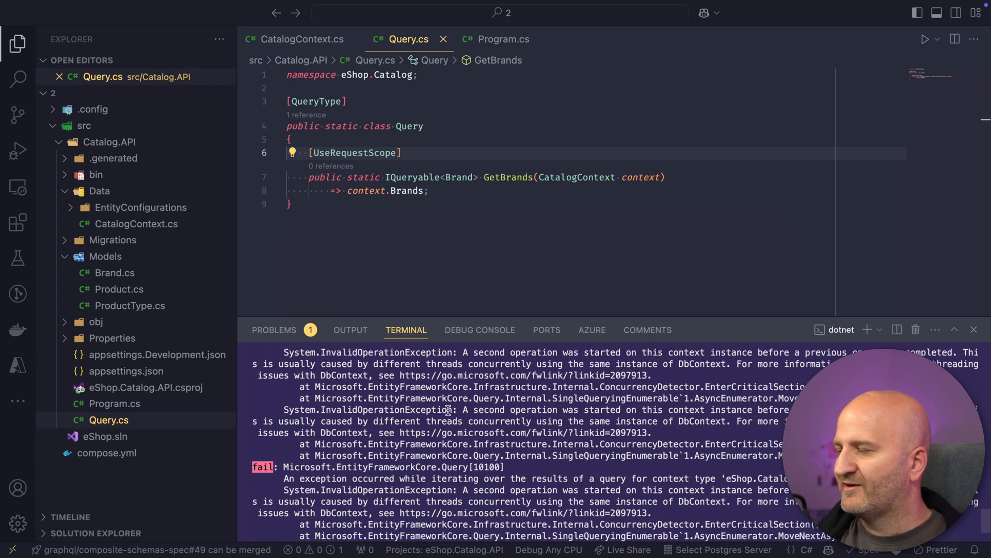
mouse_move(590, 425)
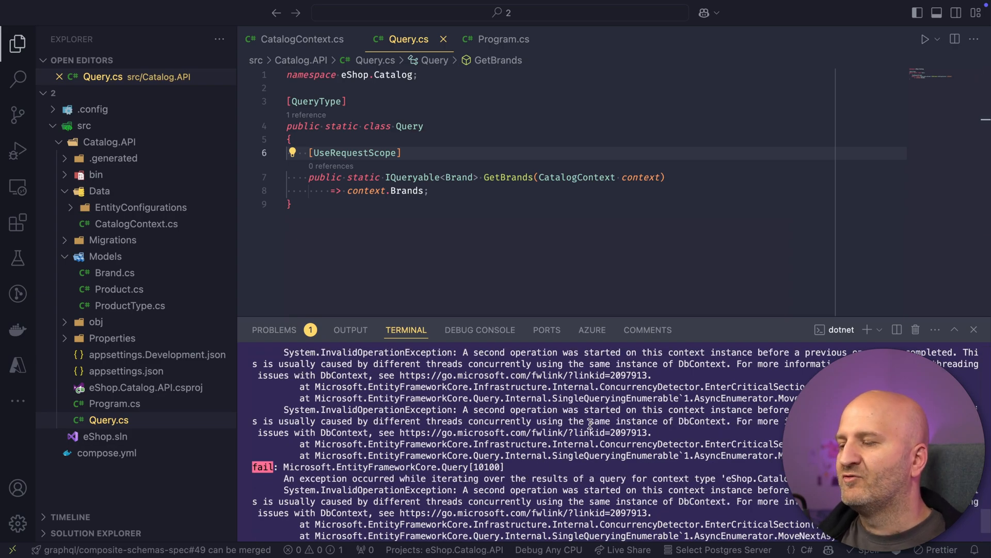
mouse_move(524, 201)
text(.ModifyOptions(o => o.DefaultQueryDependencyInjectionScope = ))
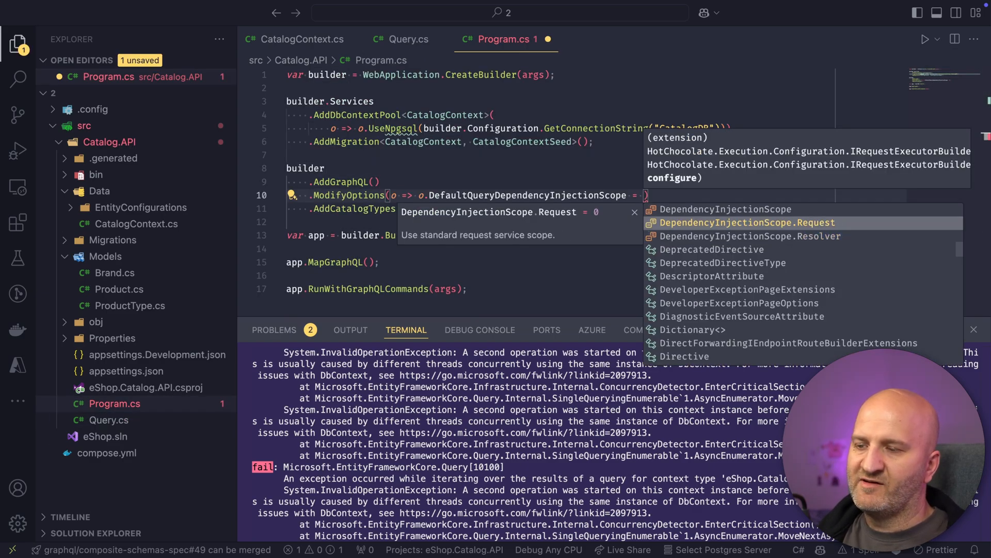
Set DefaultQueryDependencyInjectionScope to DependencyInjectionScope.Request, then start typing UseEs in Query.cs.
click(746, 223)
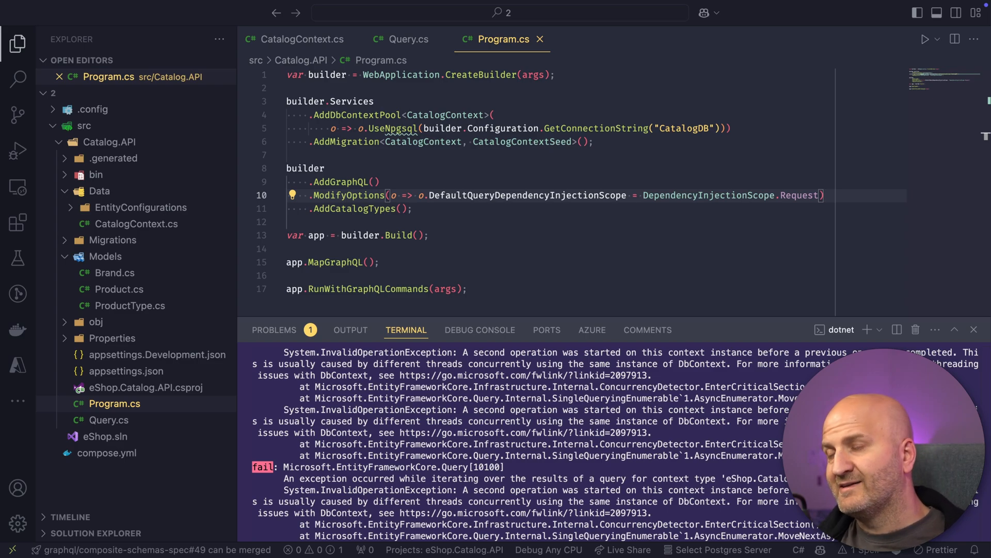
click(407, 39)
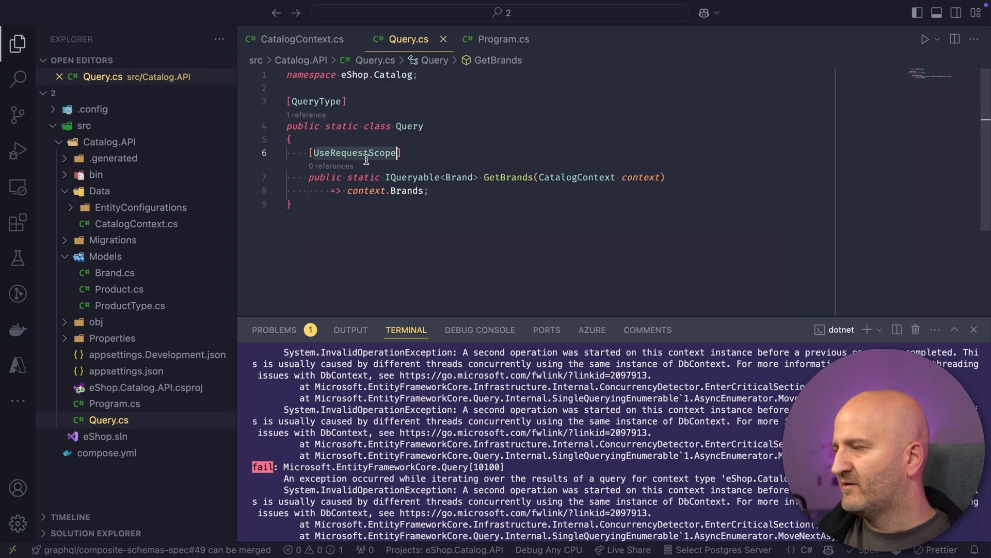
text(UseEs)
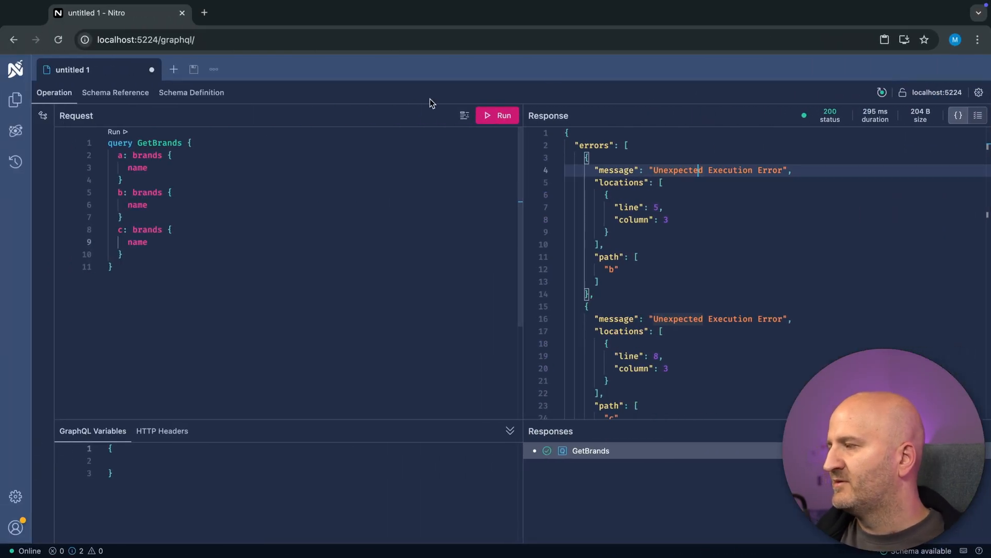
click(497, 115)
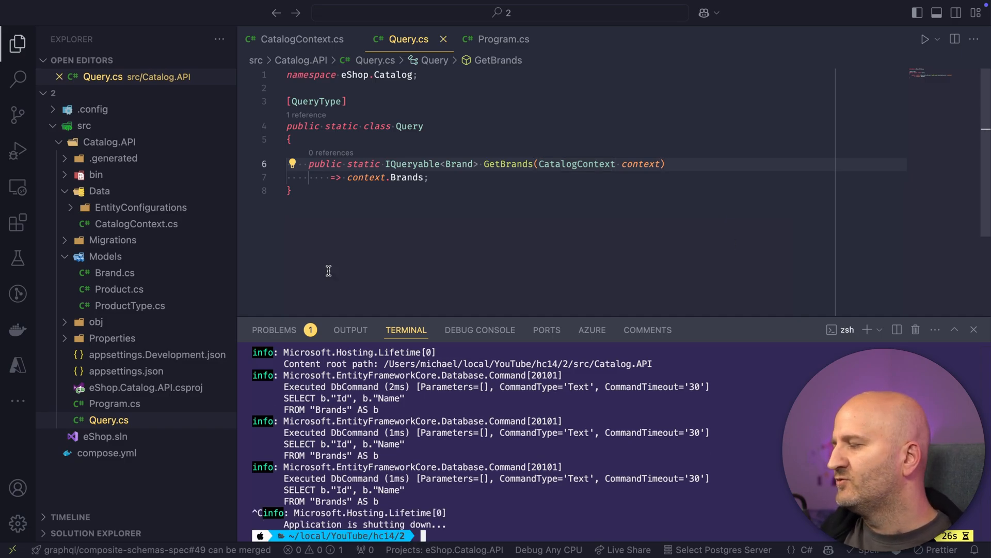
mouse_move(176, 178)
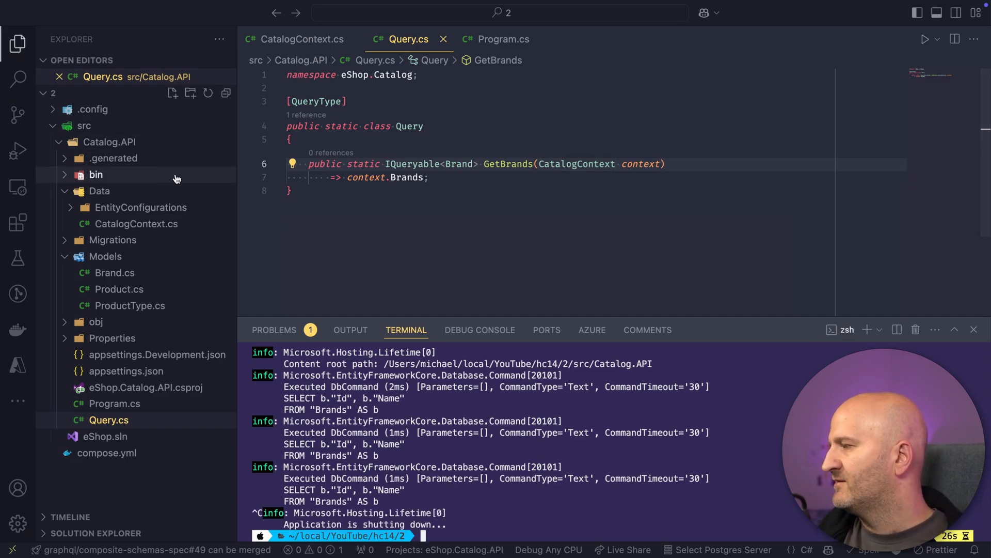
Create a Services folder in Catalog.API containing a new BrandService.cs file.
right_click(93, 142)
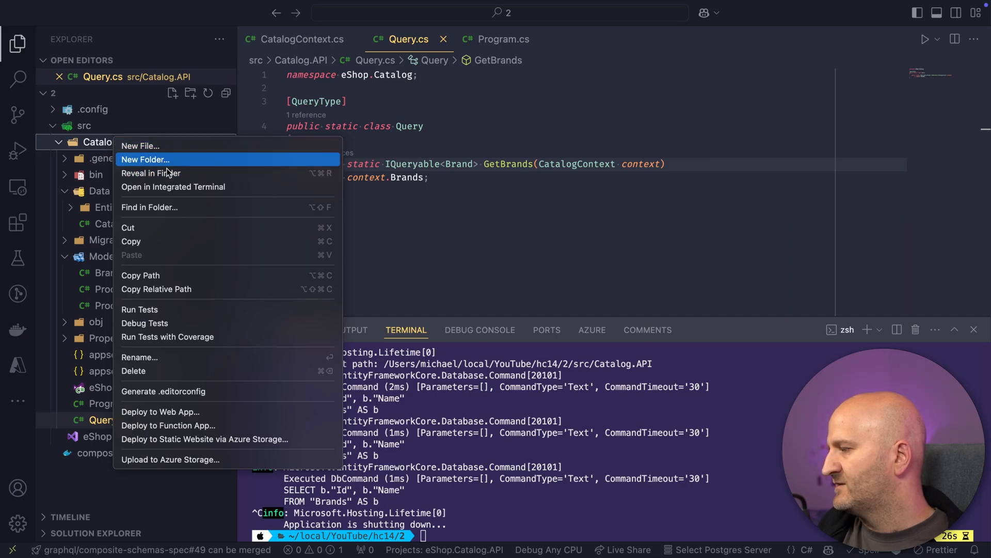
click(146, 159)
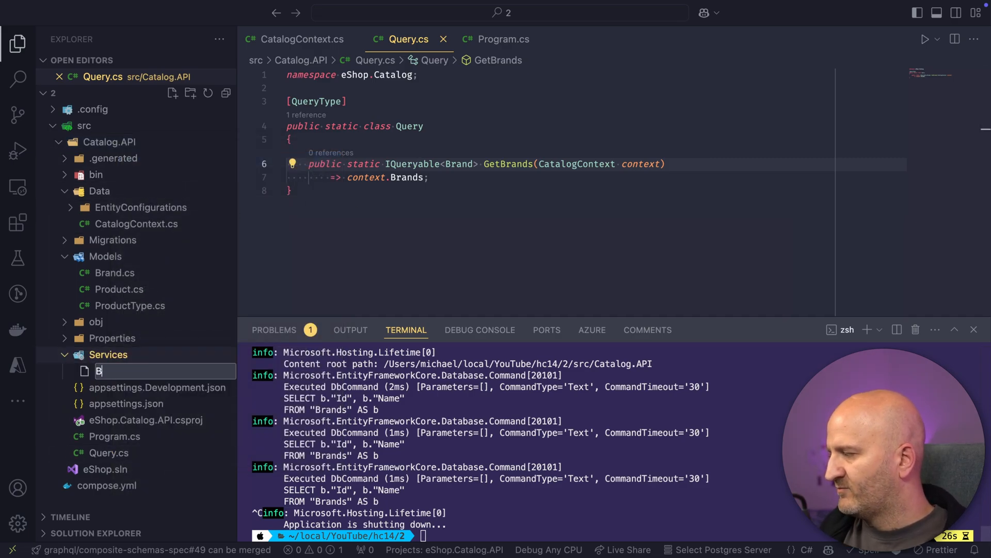
text(BrandService.cs)
text(public)
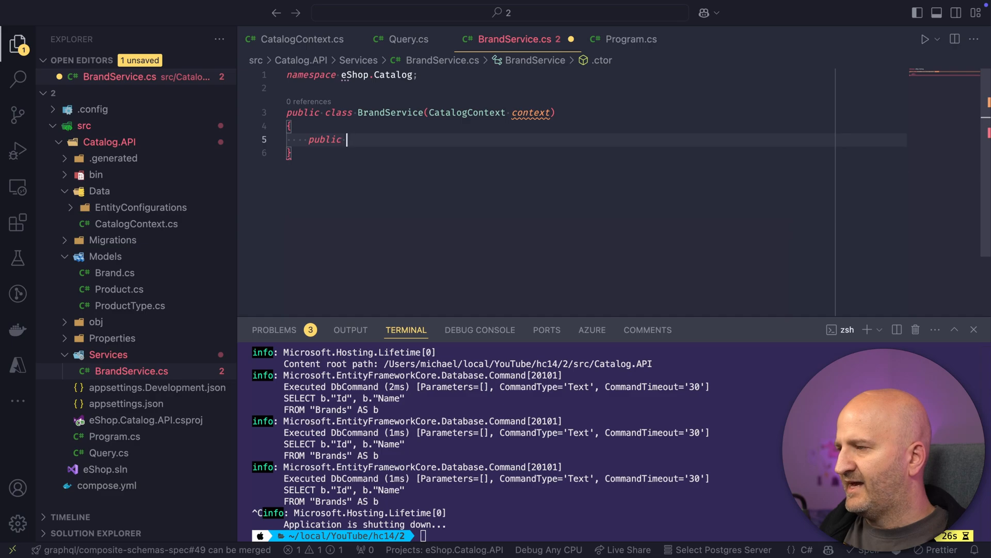
Start a Task<Brand[]> GetBrandsAsync(CancellationToken) method in BrandService.
text(Tas)
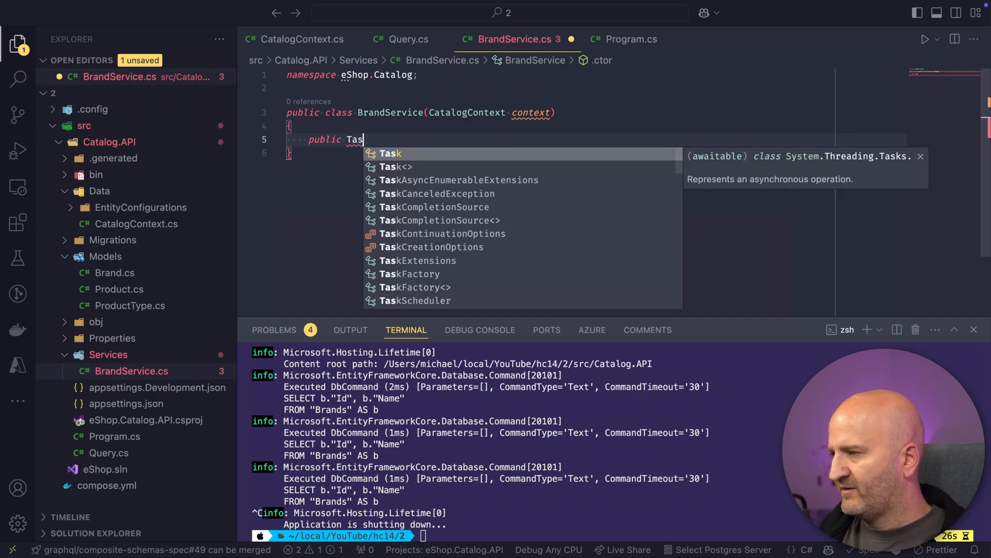
text(k<Brand)
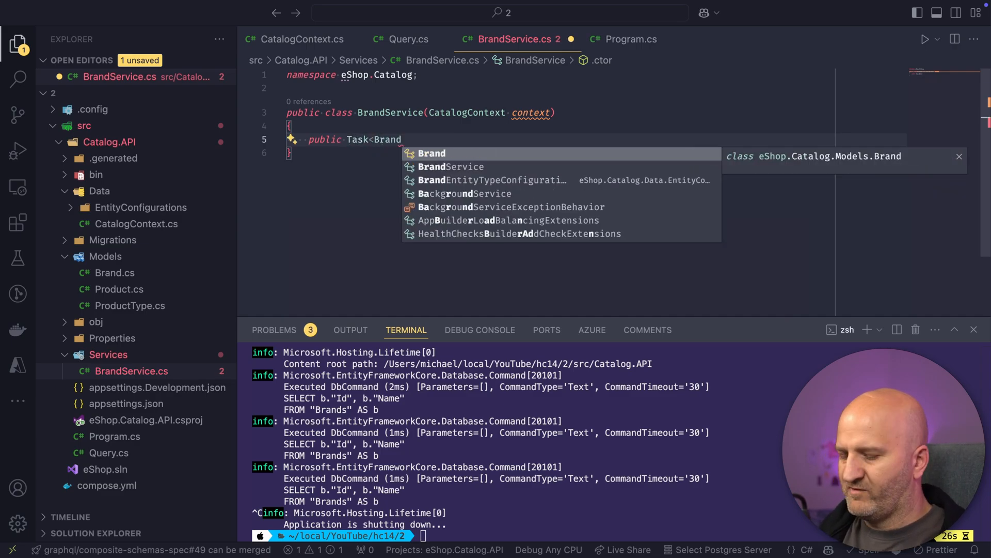
text([]> GetBrandsA)
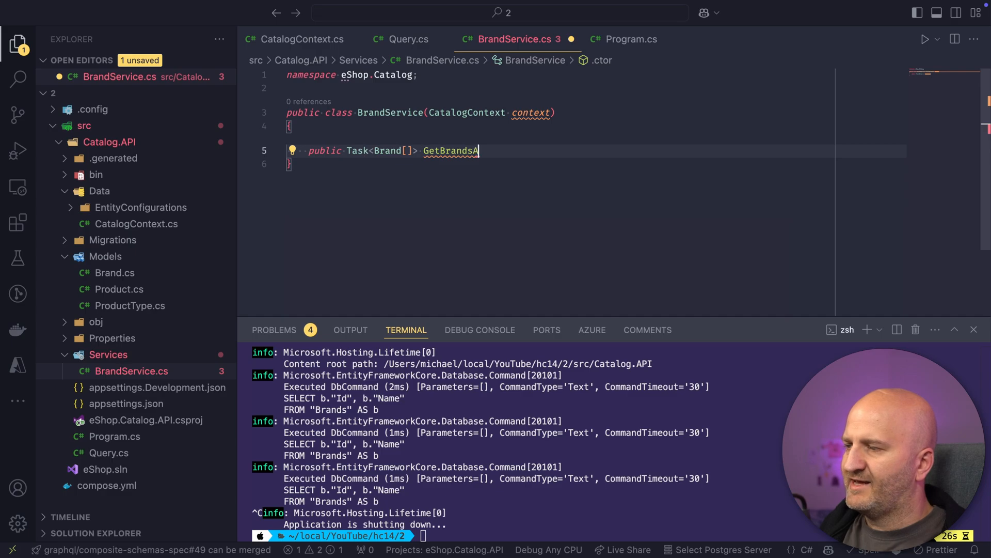
text(sync(CancellationToken can)
text(b)
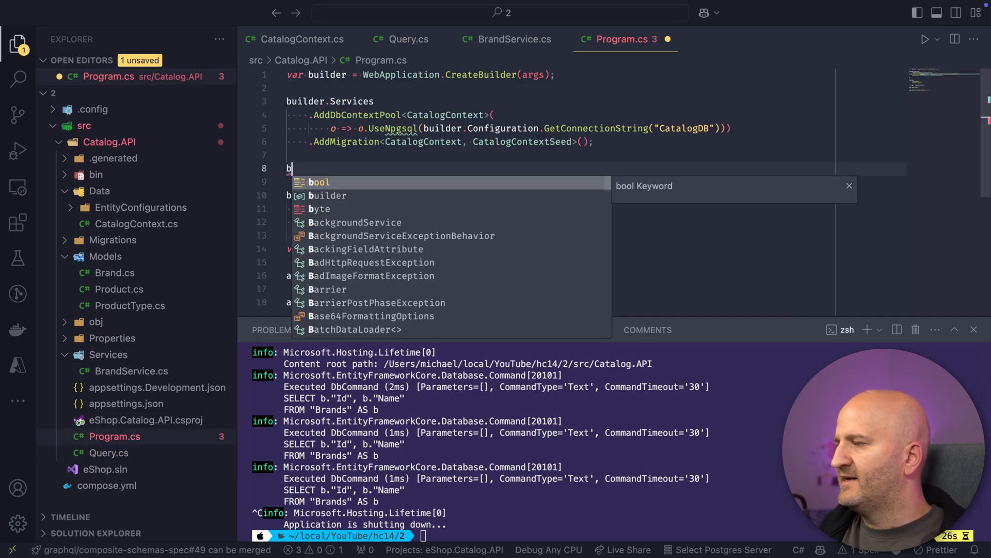
Add builder.Services.AddScoped<BrandService>(); to Program.cs and return to Query.cs.
text(uilder.Services.AddScoped<)
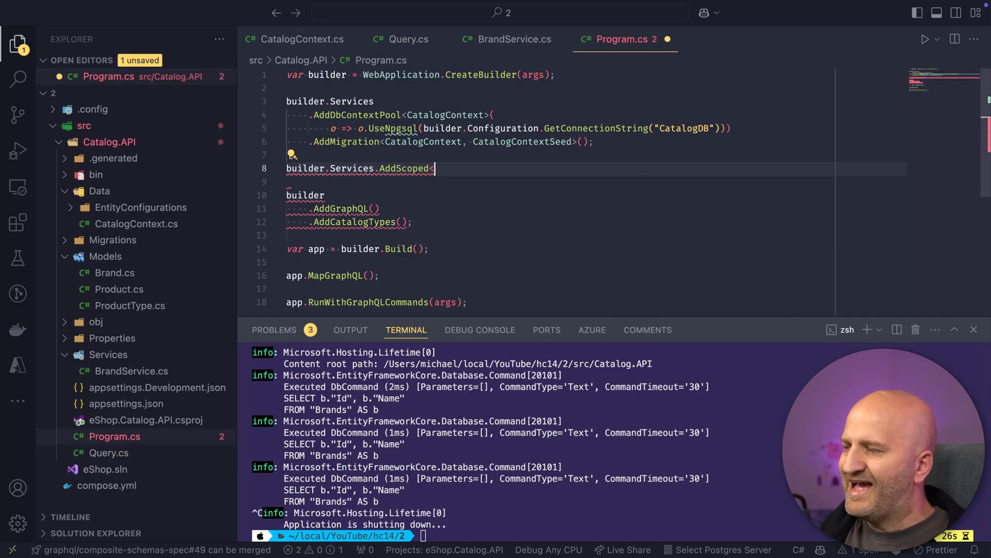
text(BrandService>)
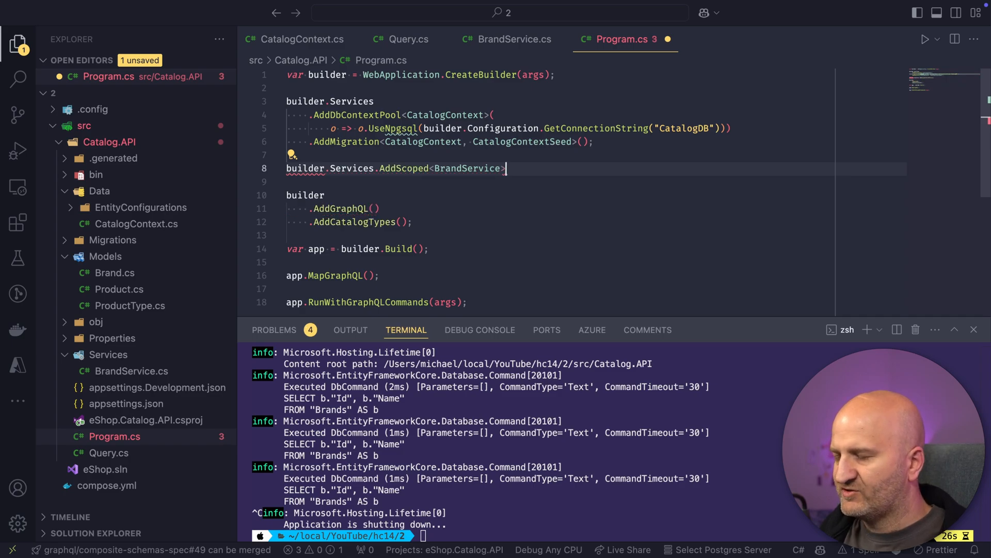
text(();)
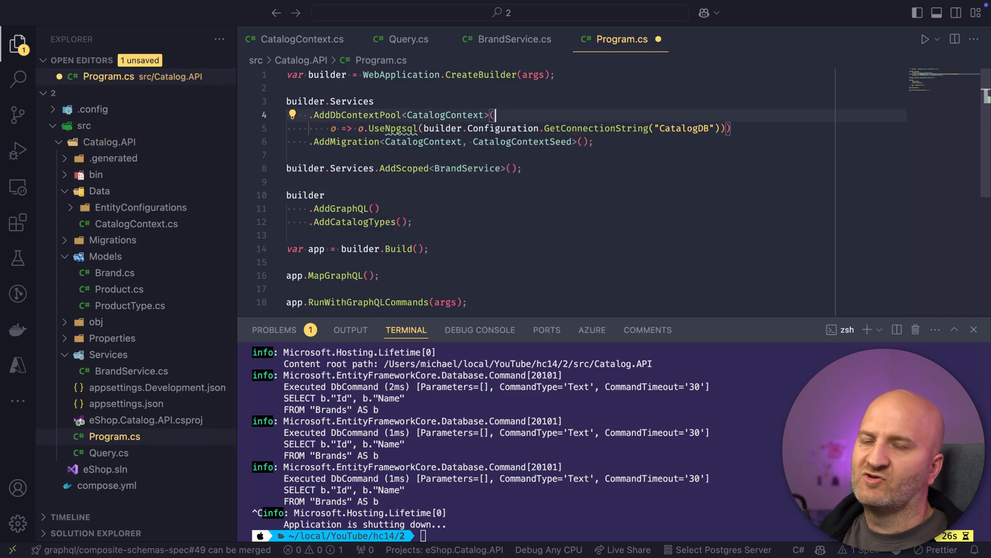
click(109, 452)
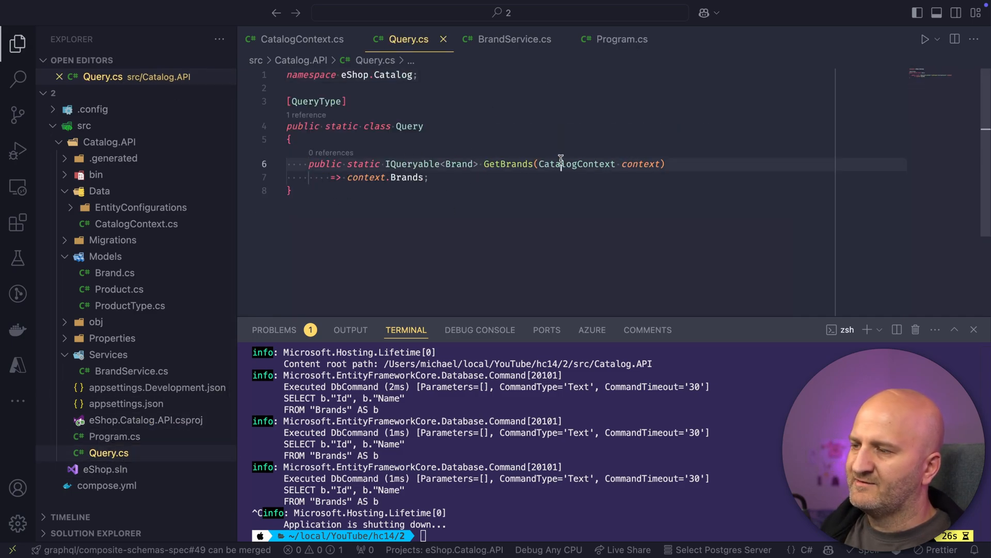
Make the resolver async Task<Brand[]> GetBrandsAsync injecting BrandService and CancellationToken.
text(BrandService brandService))
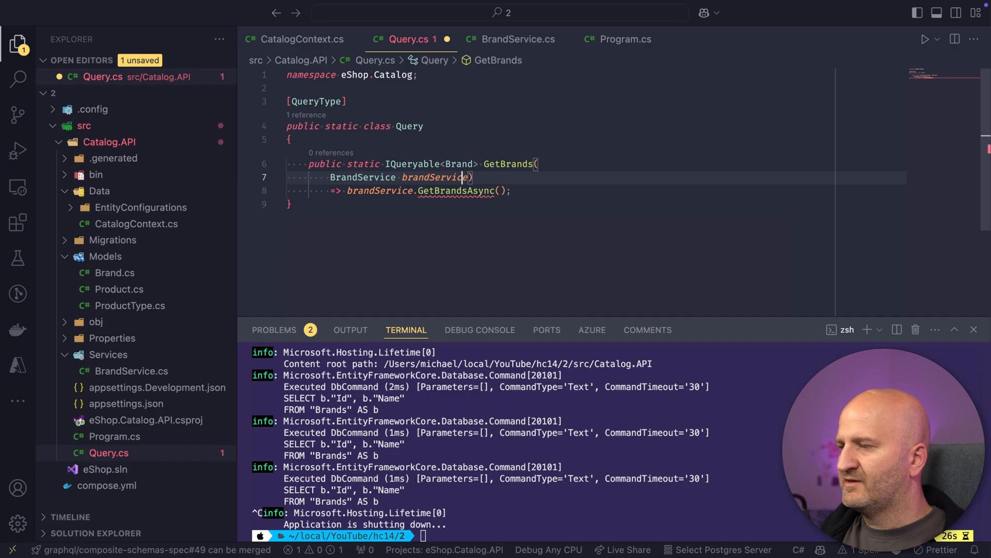
text(CancellationToken cancellationToken))
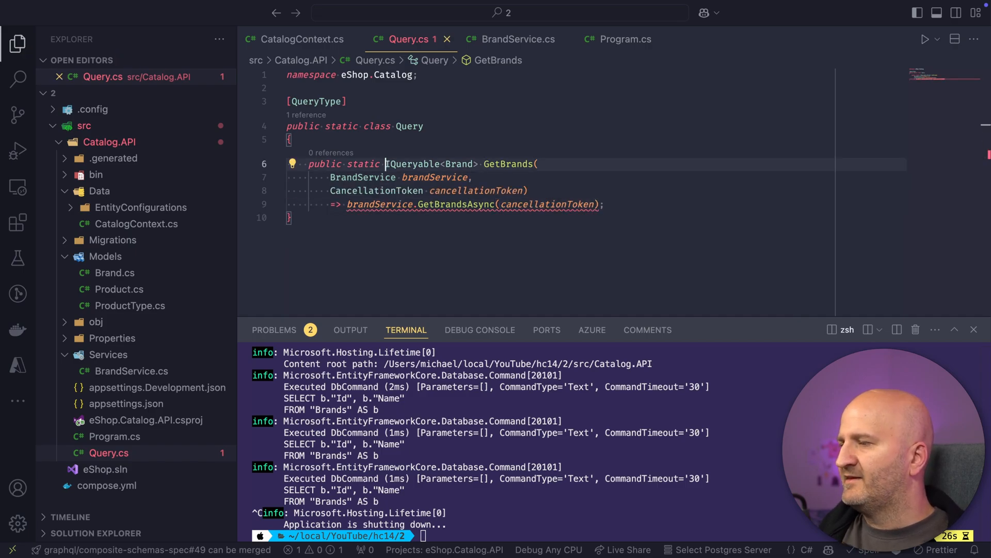
text(async TaskBrand)
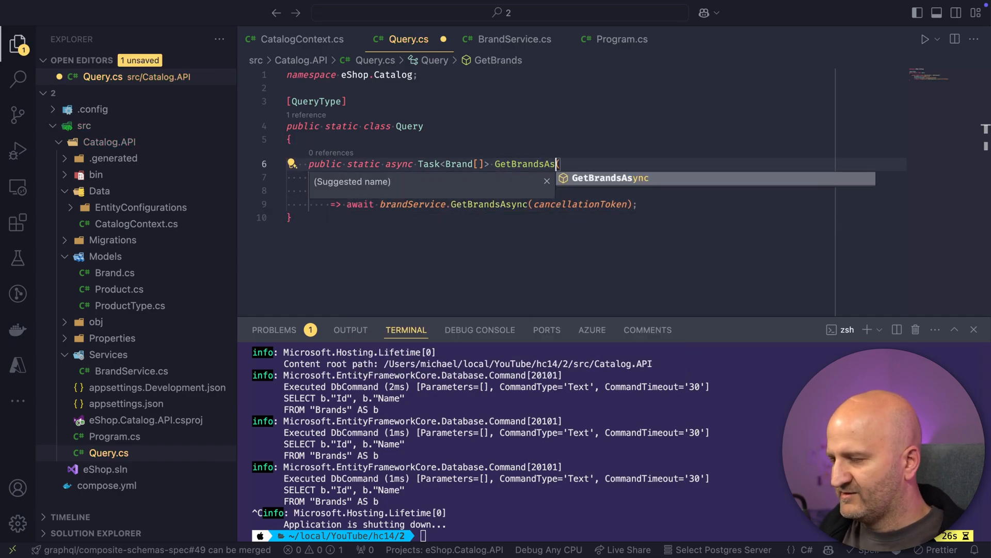
key(Tab)
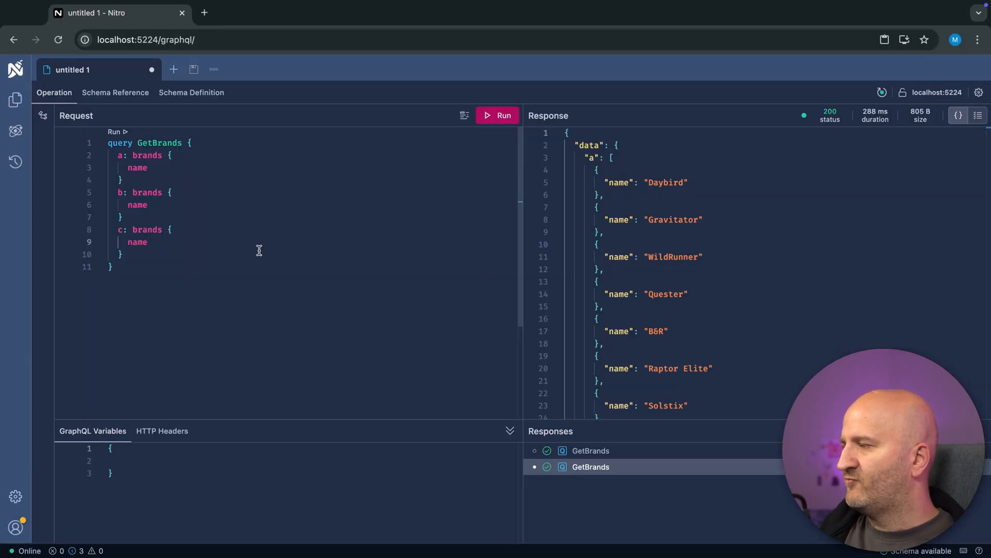
Rerun GetBrands in Nitro to get Daybird and Gravitator, then stop the API server.
click(497, 115)
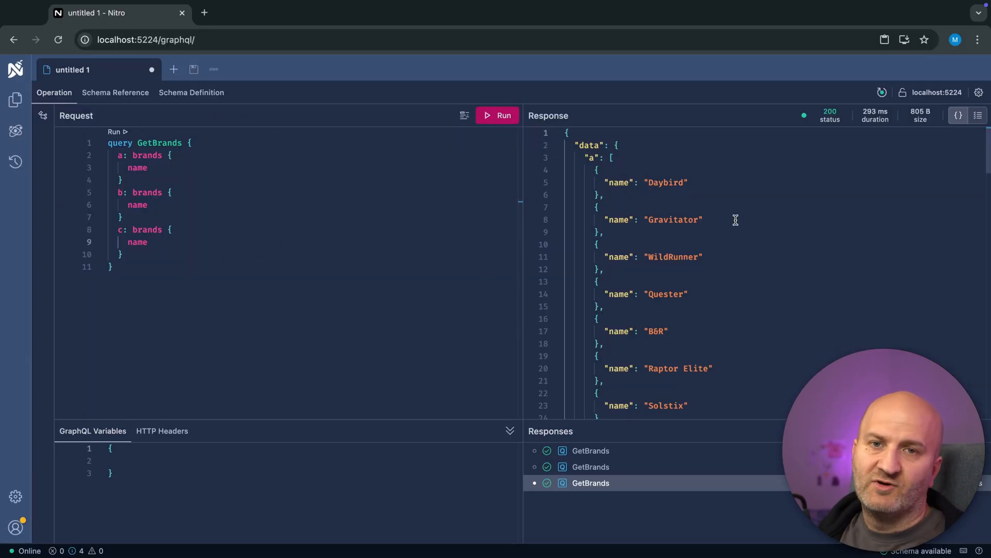
scroll(down, 3)
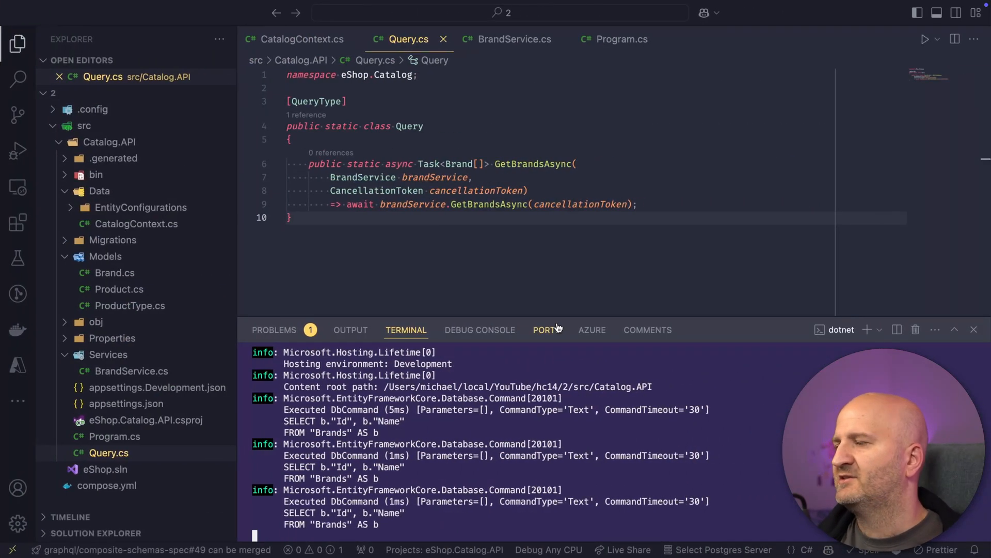
mouse_move(557, 328)
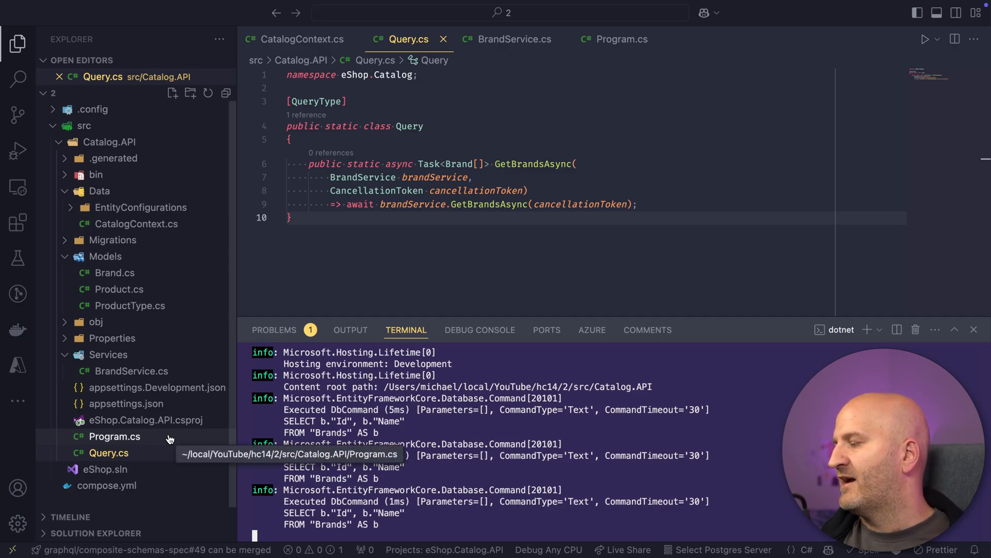
mouse_move(733, 424)
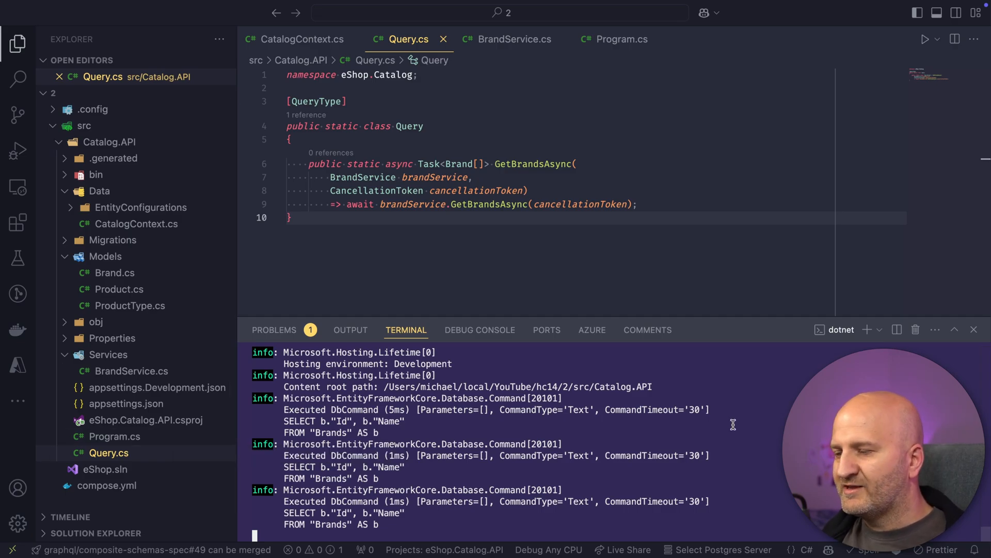
key(ctrl+c)
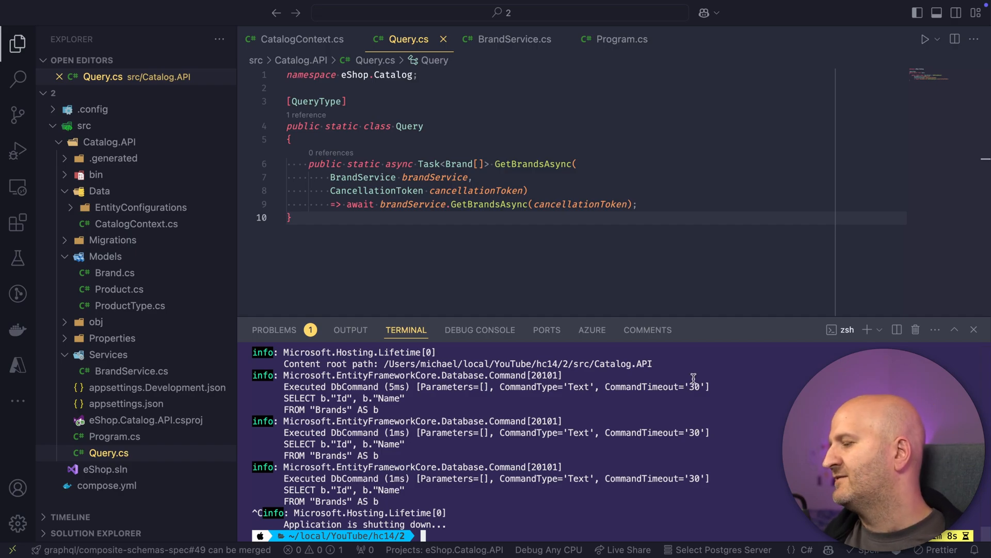
Restart Catalog.API and check the brands field's cost weight of 10 in the schema definition.
text(dotnet run --project src/Catalog.API)
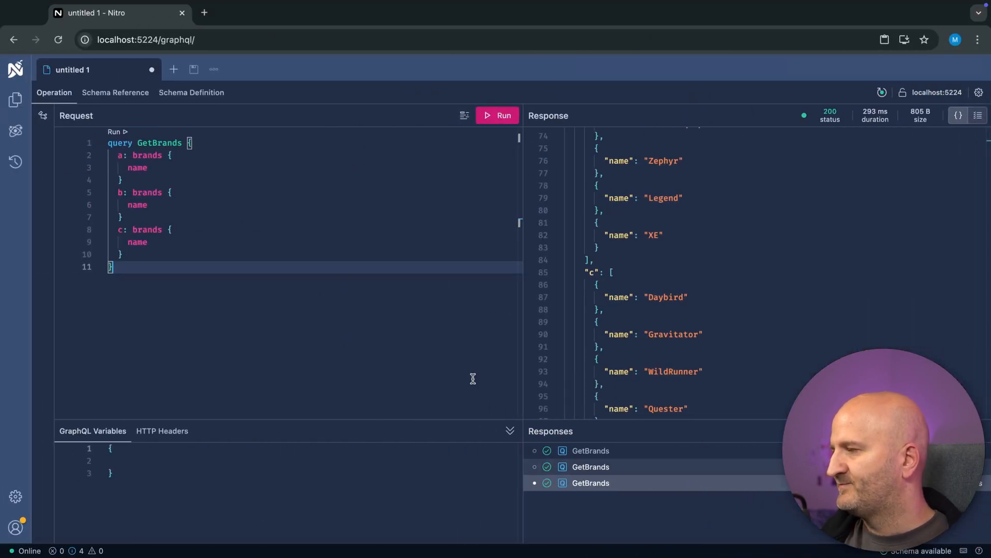
mouse_move(882, 92)
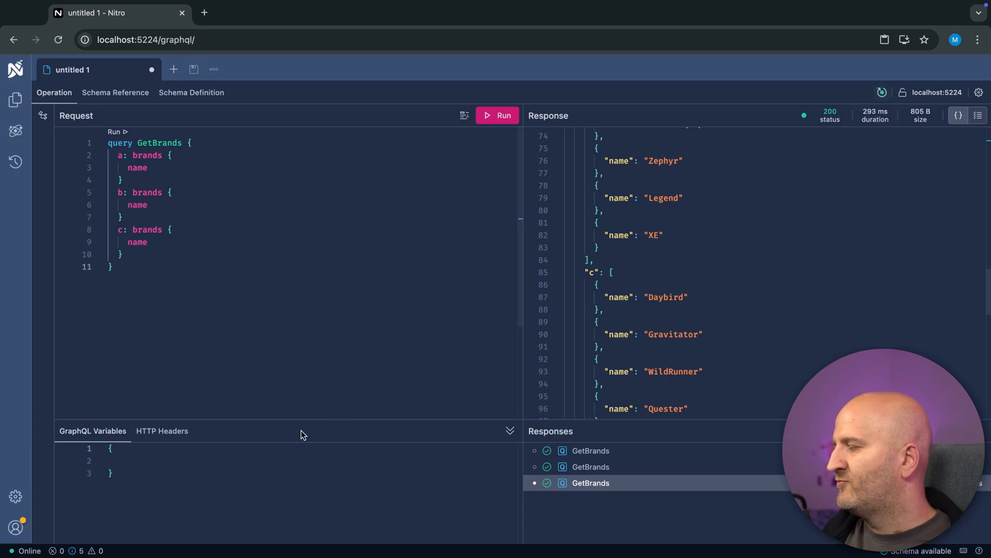
click(192, 93)
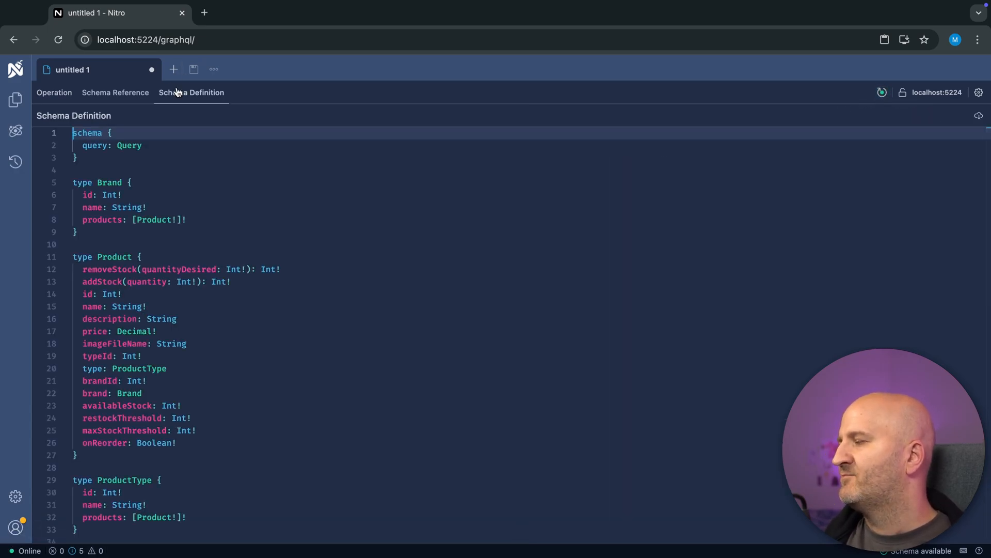
mouse_move(177, 92)
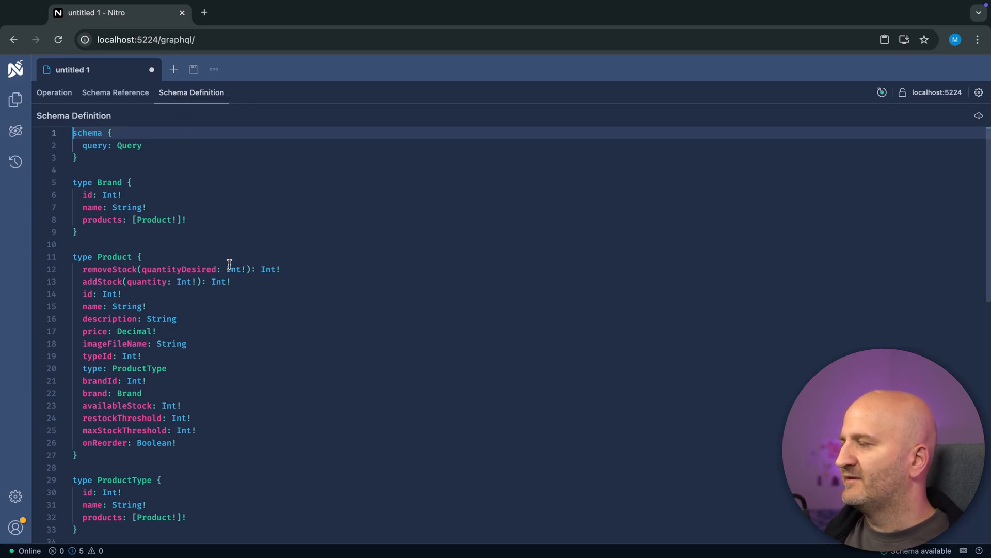
scroll(down, 3)
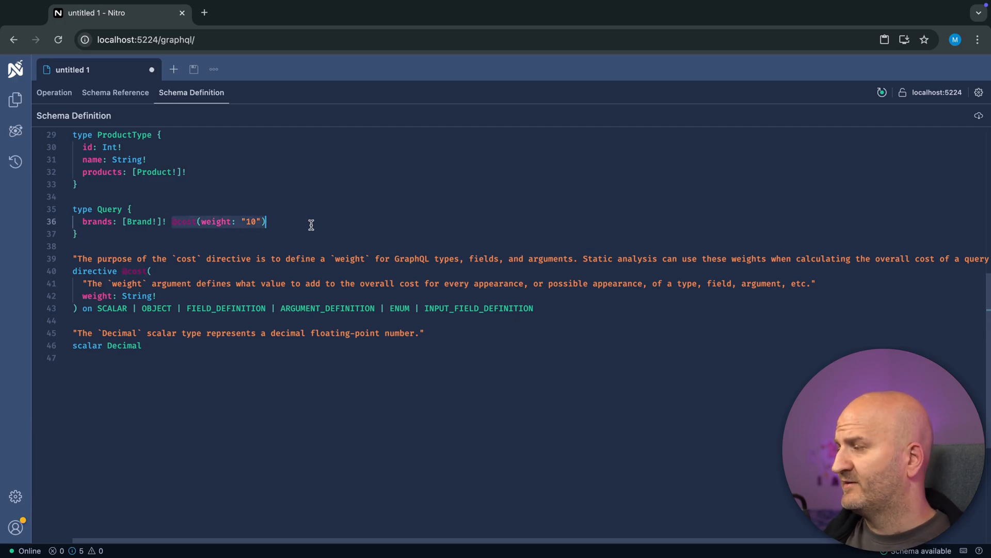
mouse_move(311, 227)
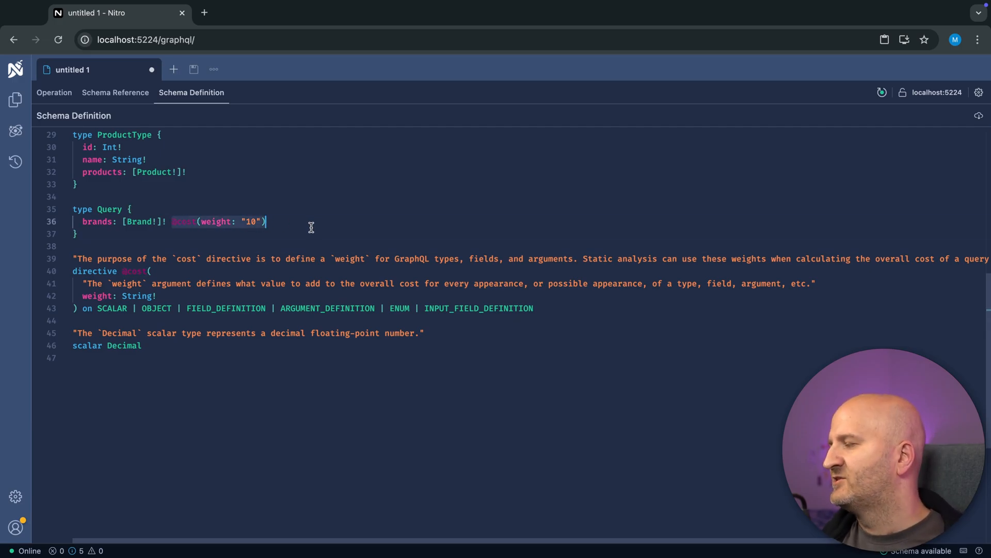
click(54, 92)
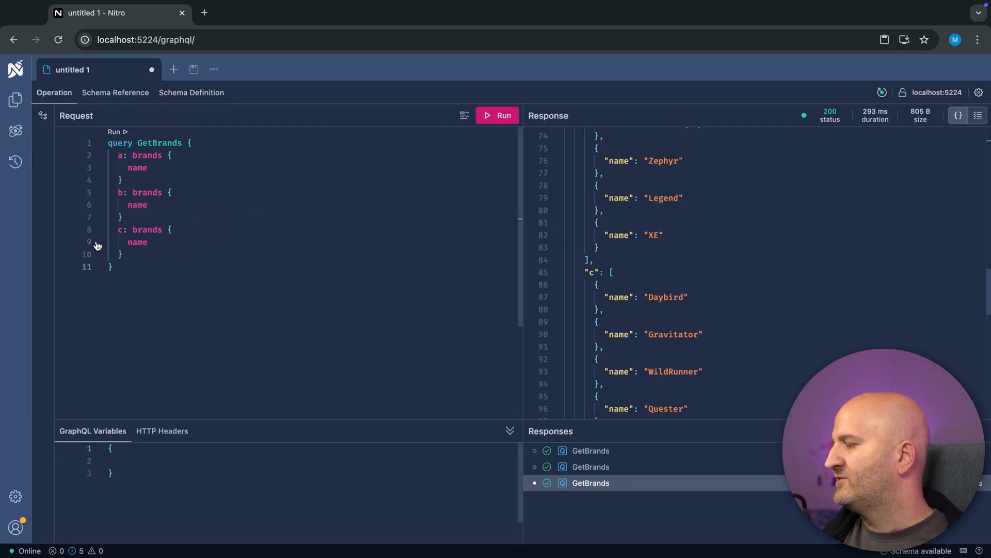
mouse_move(79, 542)
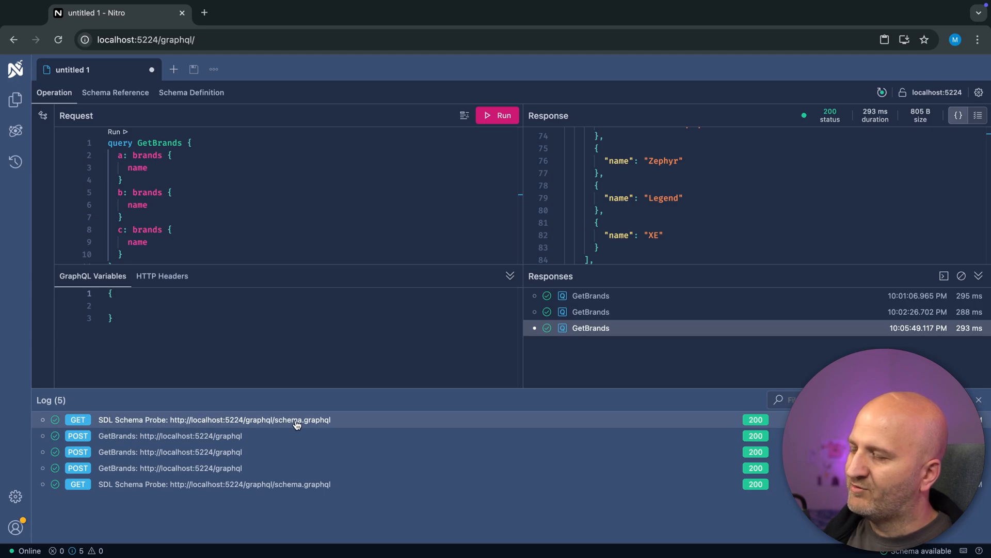
mouse_move(310, 423)
text(_)
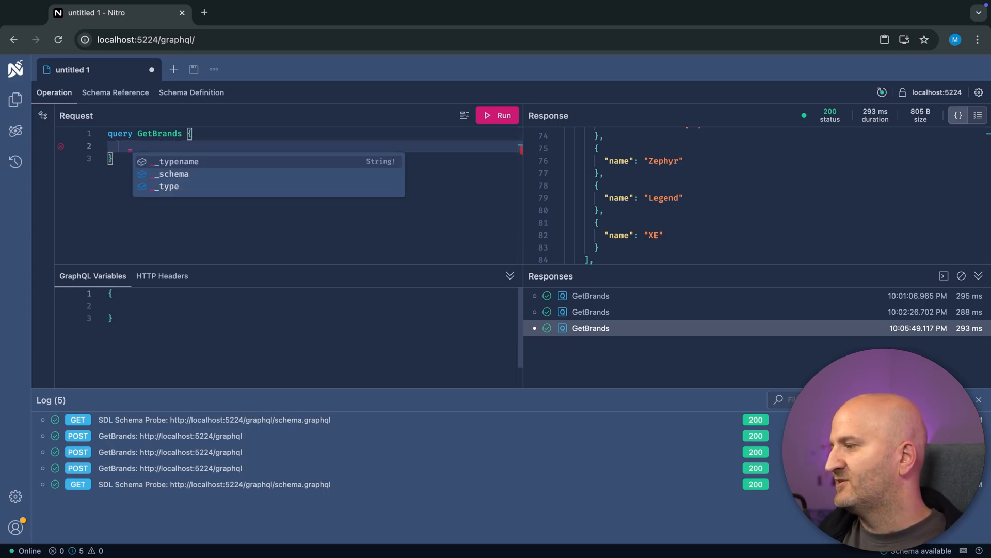
Run the __schema { description } introspection query, getting a null description.
click(497, 115)
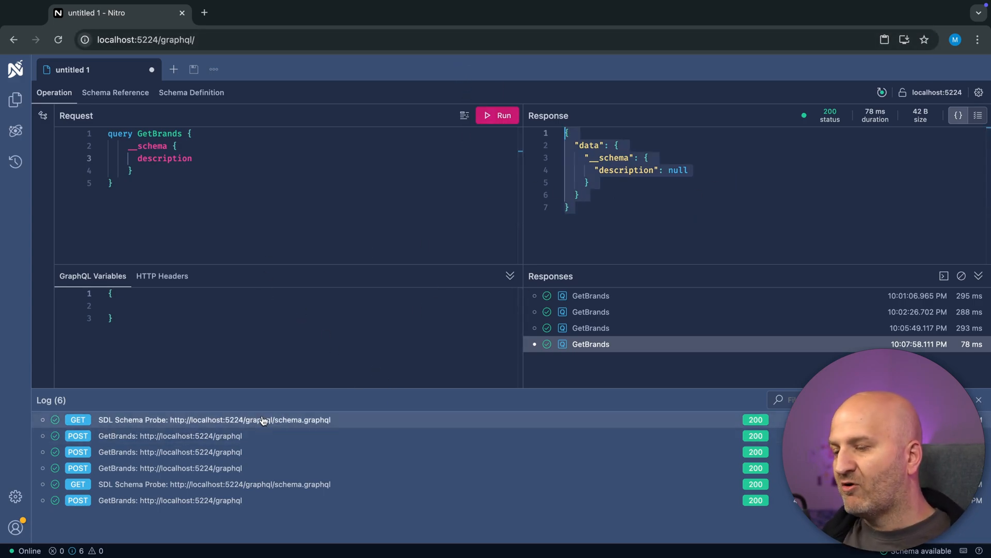
mouse_move(240, 406)
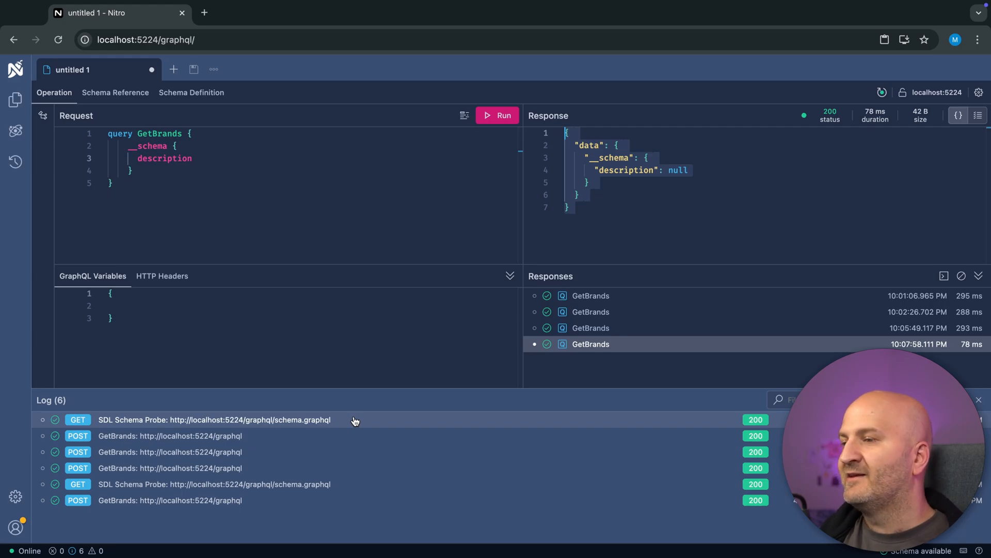
mouse_move(280, 404)
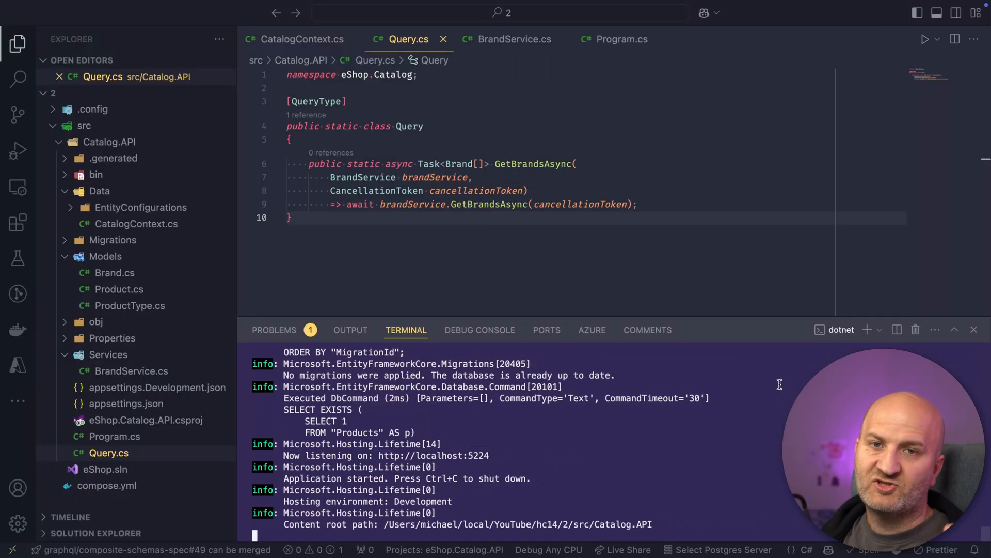
Set ASPNETCORE_ENVIRONMENT to Prod, rerun Catalog.API, and open appsettings.Development.json.
key(Ctrl+c)
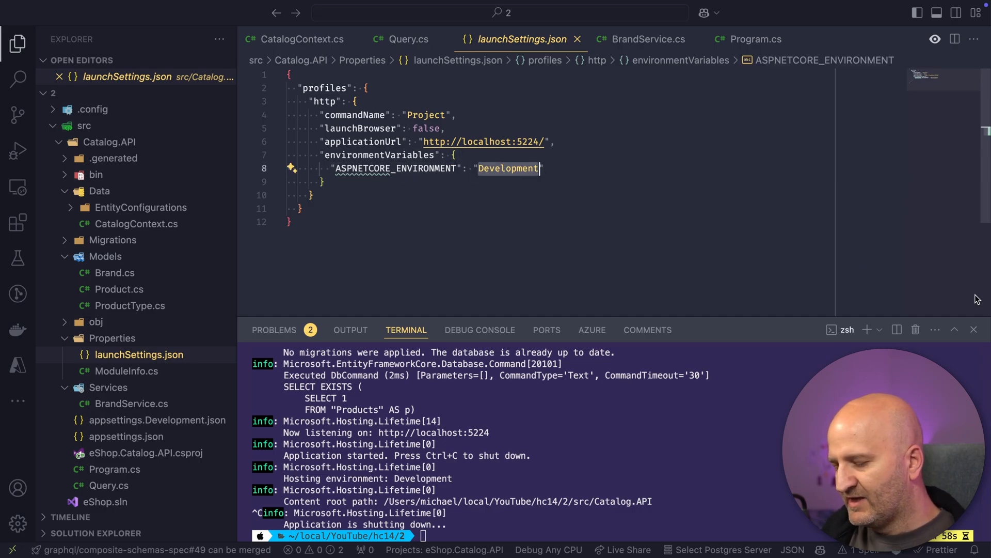
text(Prod)
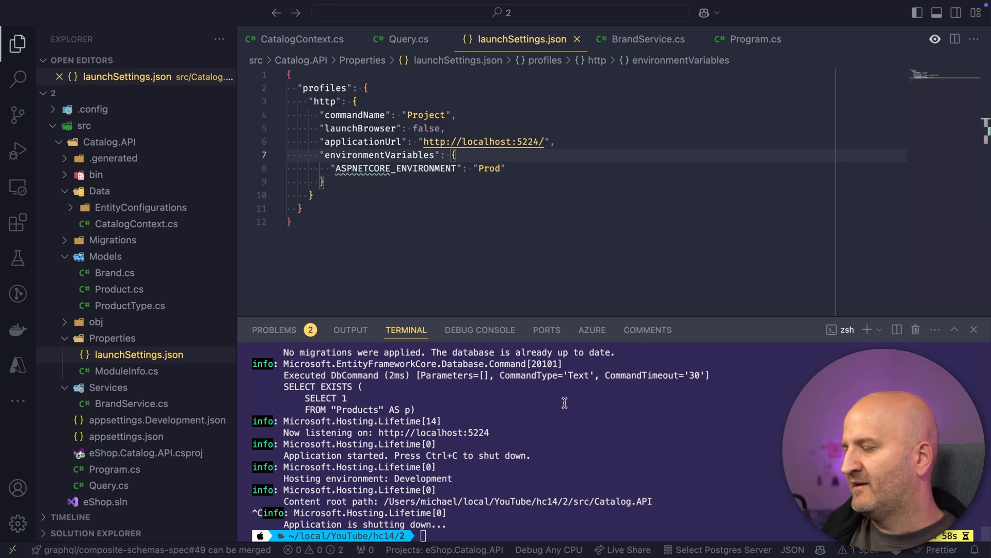
text(dotnet run --project src/Catalog.API)
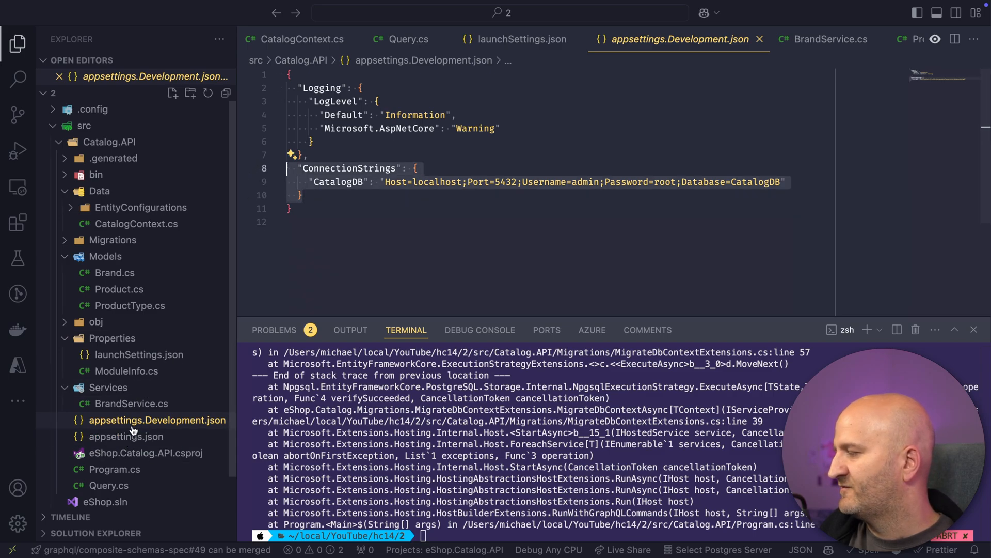
click(125, 436)
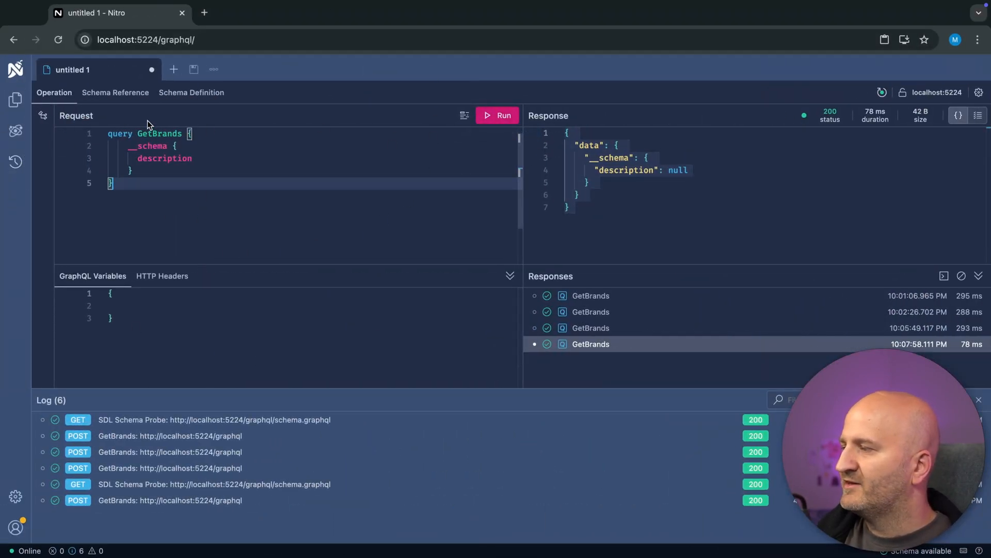
Confirm the __schema query fails with 'Introspection is not allowed' while the schema definition still loads.
click(497, 115)
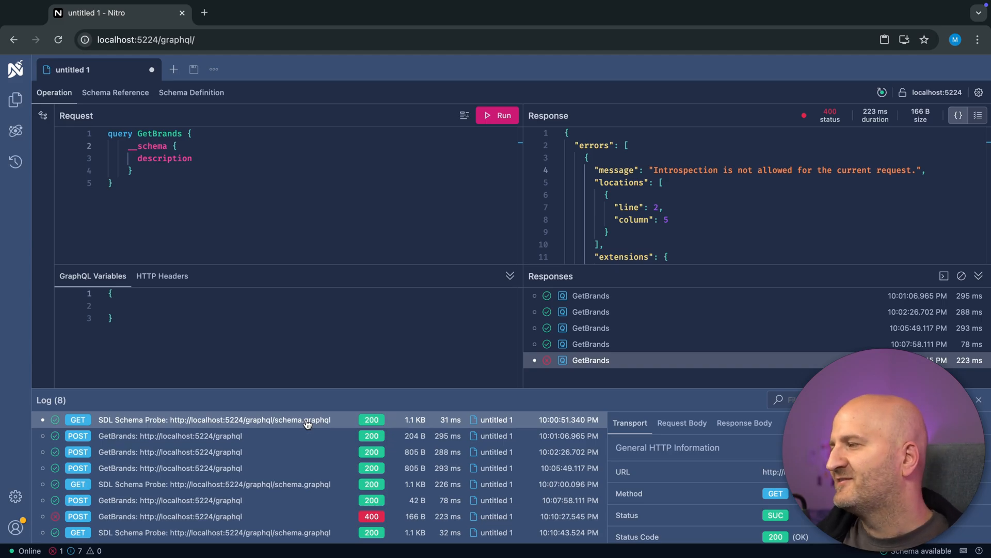
click(191, 93)
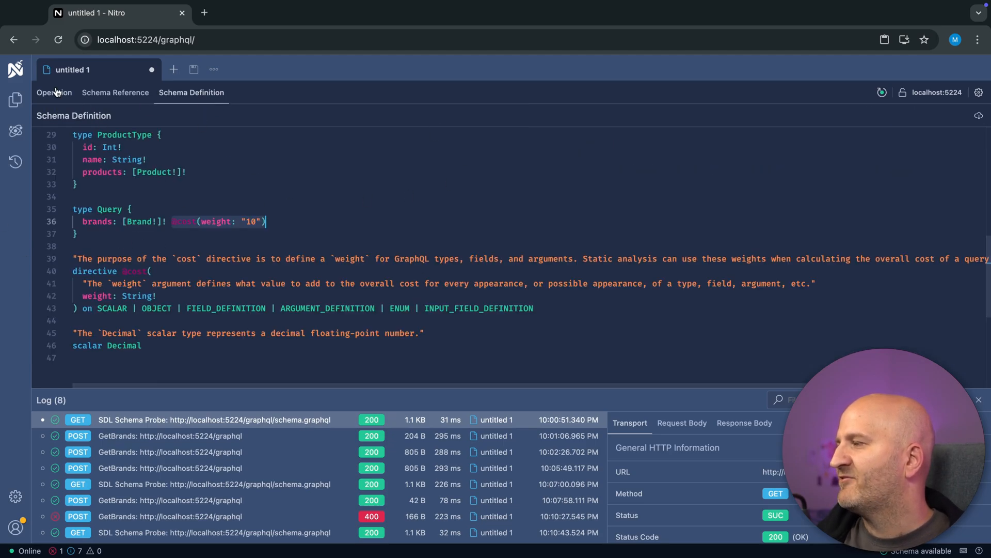
click(54, 93)
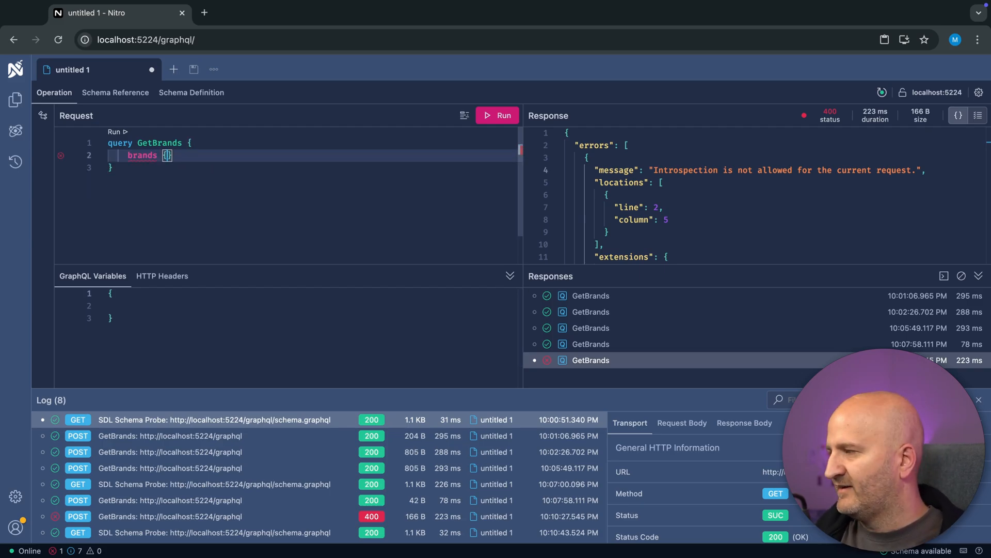
click(497, 115)
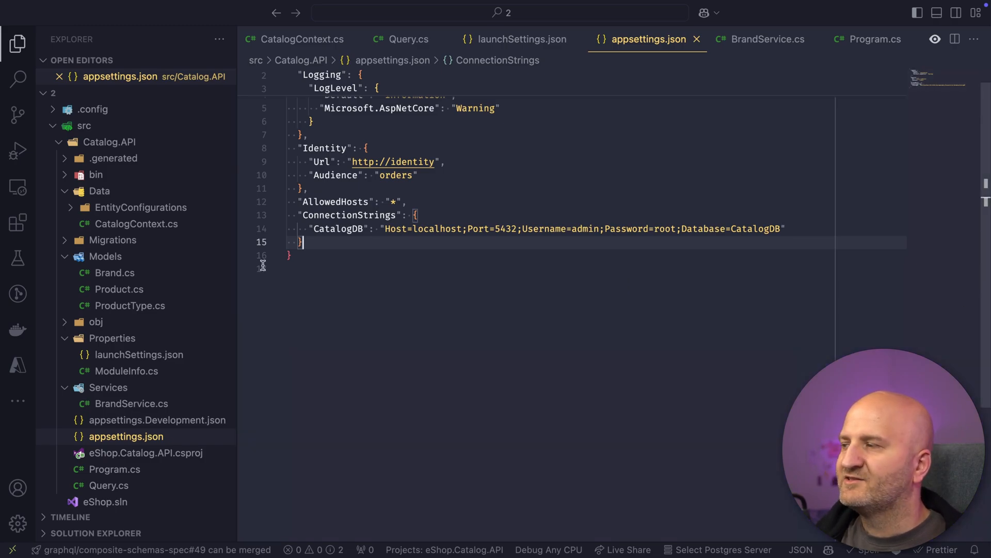
mouse_move(109, 485)
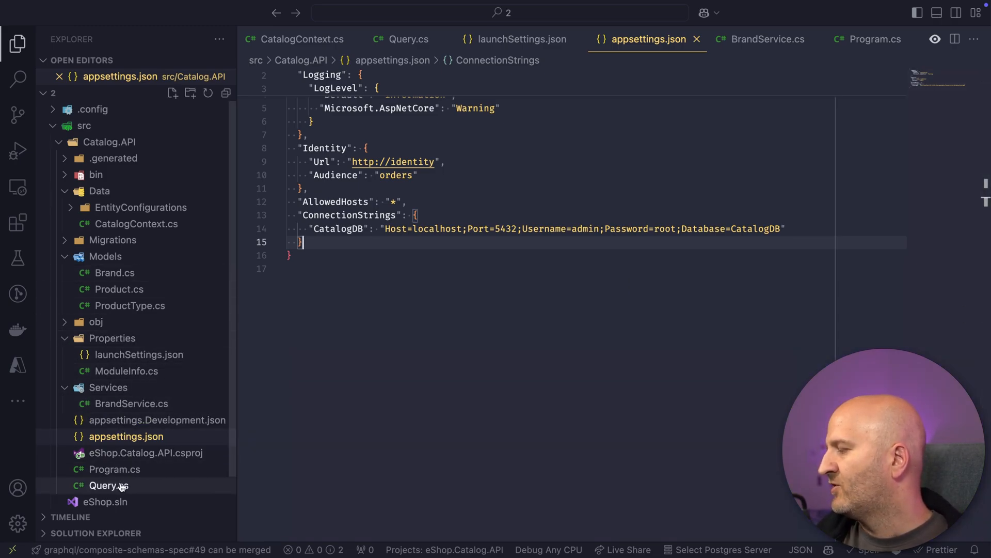
Append .DisableIntrospection(false) after .AddCatalogTypes() in Program.cs.
click(115, 469)
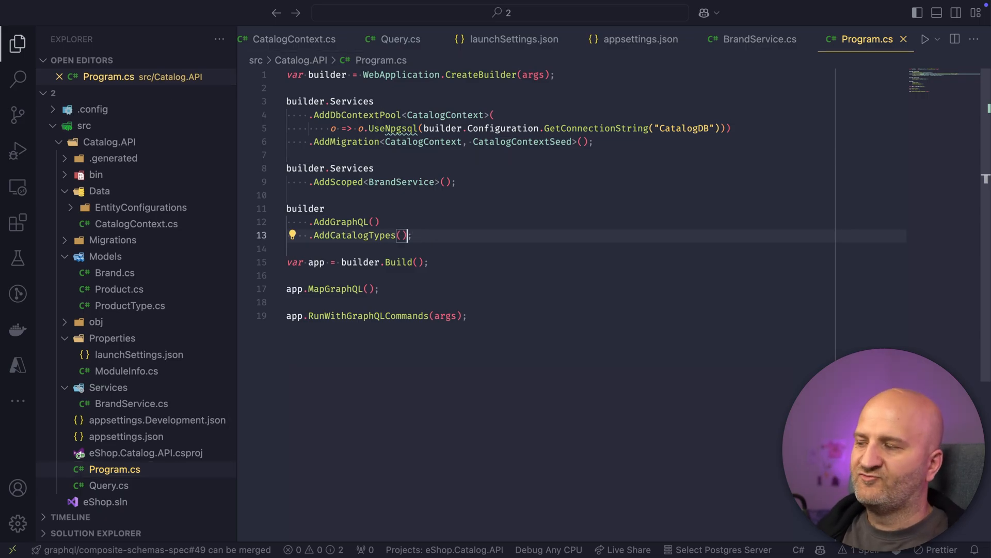
text(.D;)
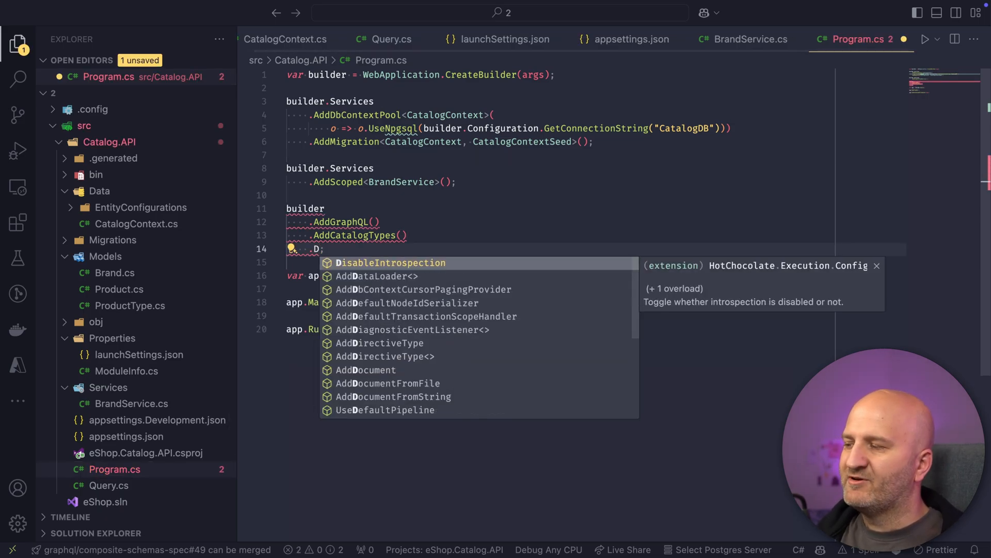
text(DisableIntrospection(fals)
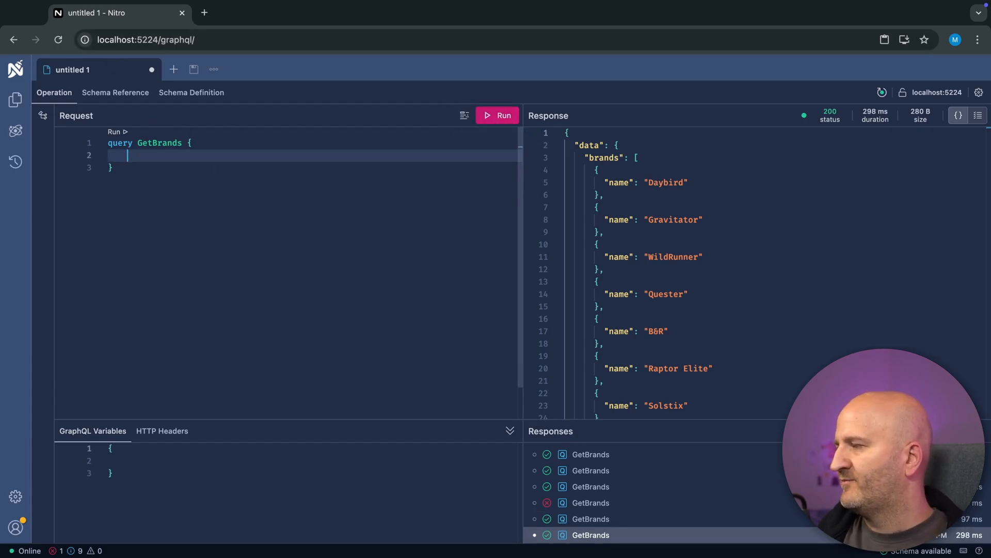
Run the __schema { __typename } introspection query, returning __Schema, and check the schema definition.
text(__schema {)
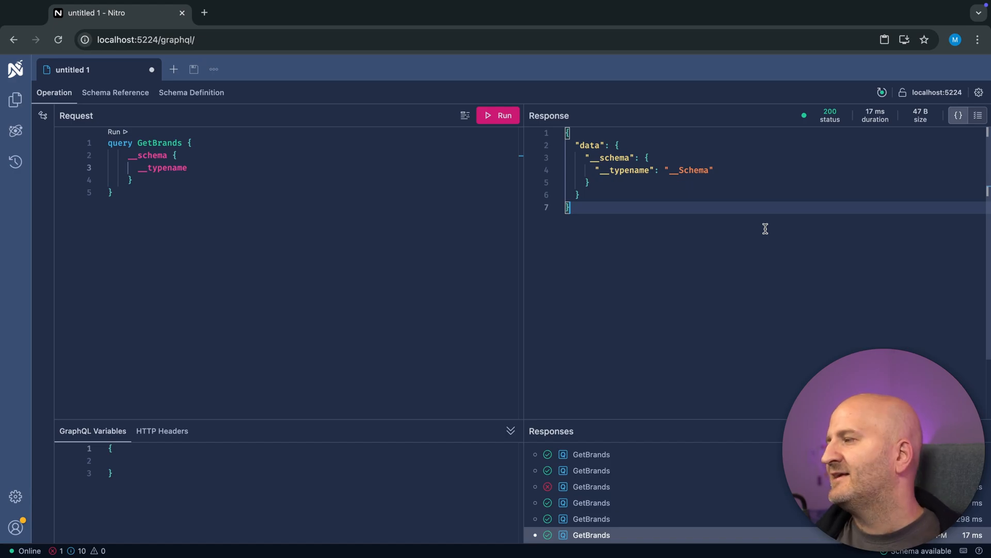
click(191, 92)
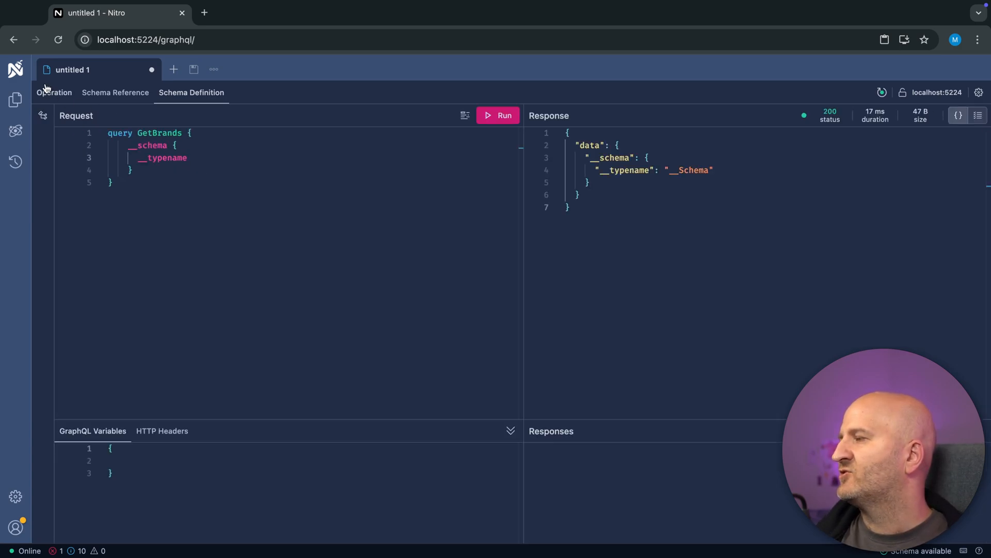
click(54, 93)
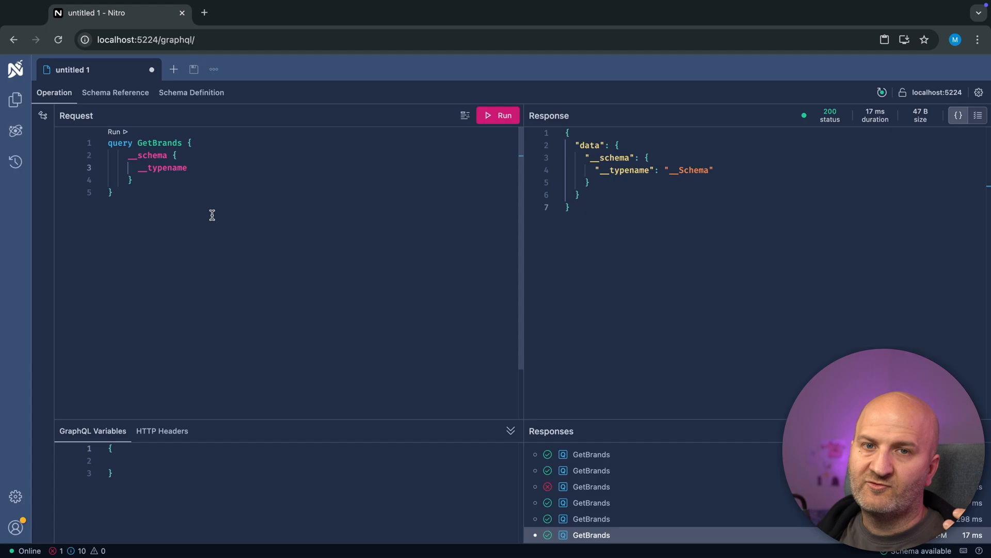